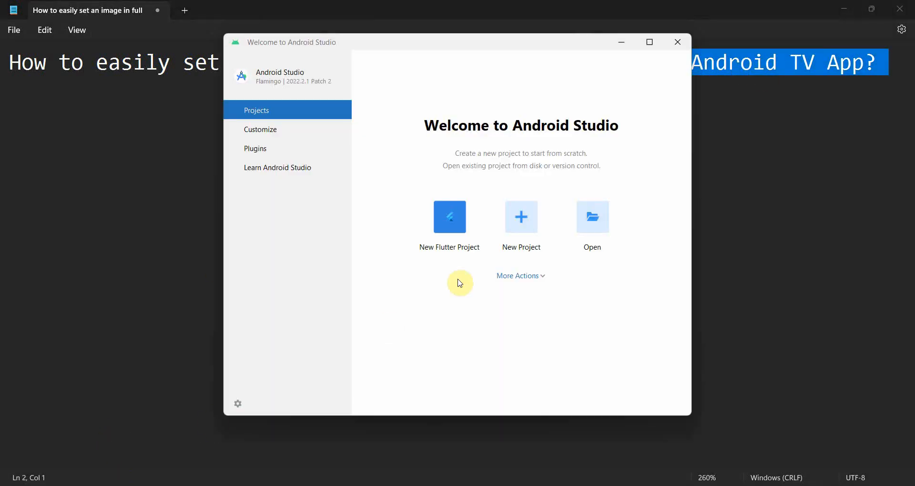
# Create an Empty Views Activity project named 'Image in full screen mode in Android TV' with Java and API 33
pyautogui.click(520, 225)
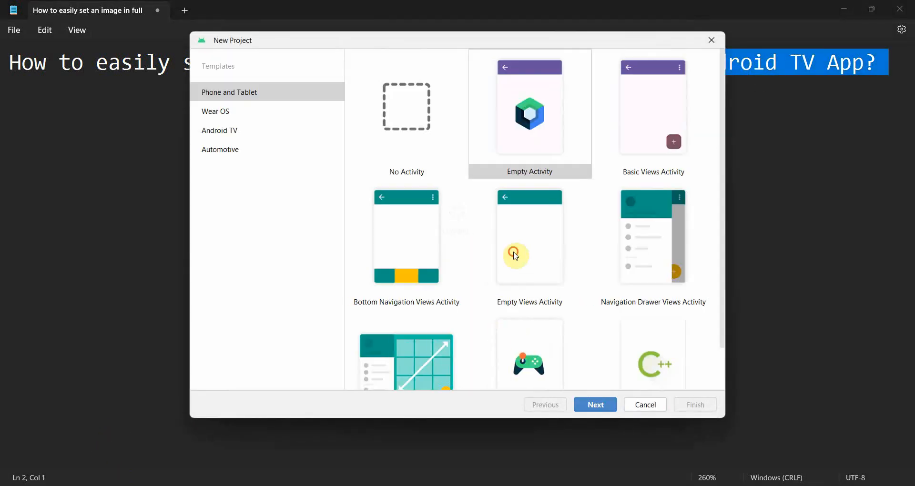
pyautogui.click(594, 404)
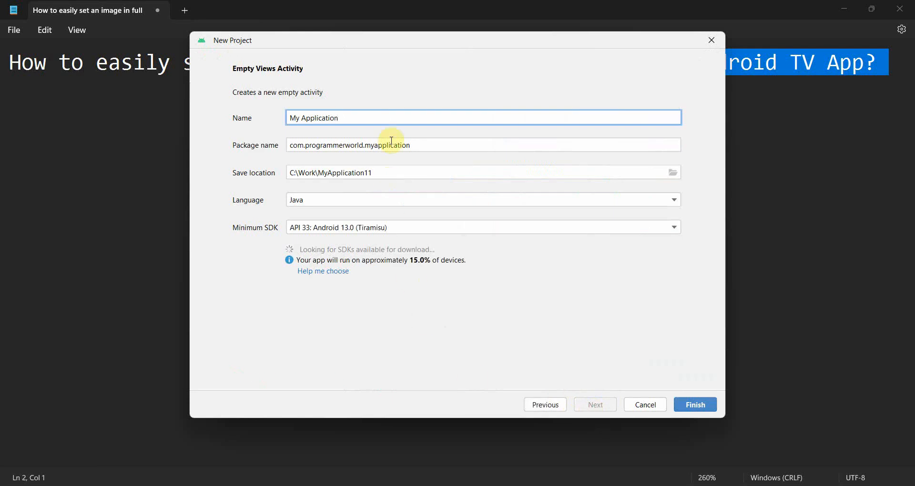
pyautogui.write('Image in full screen mo')
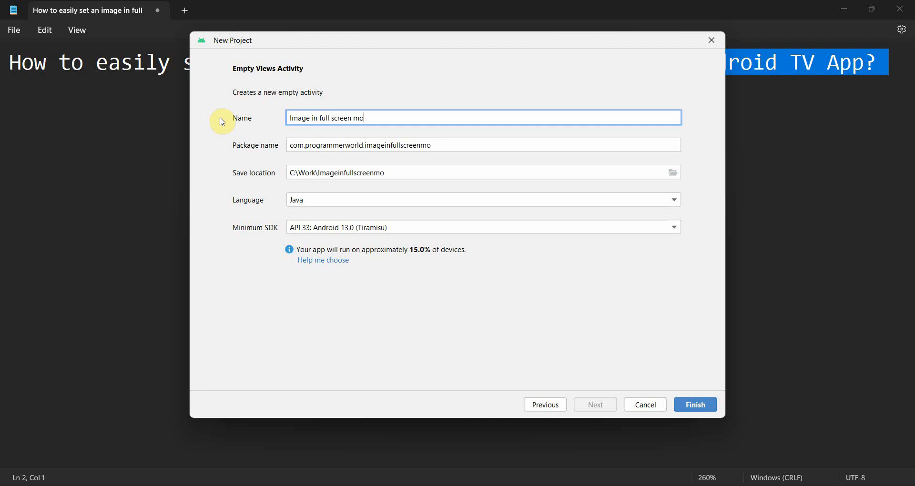
pyautogui.write('de in Android')
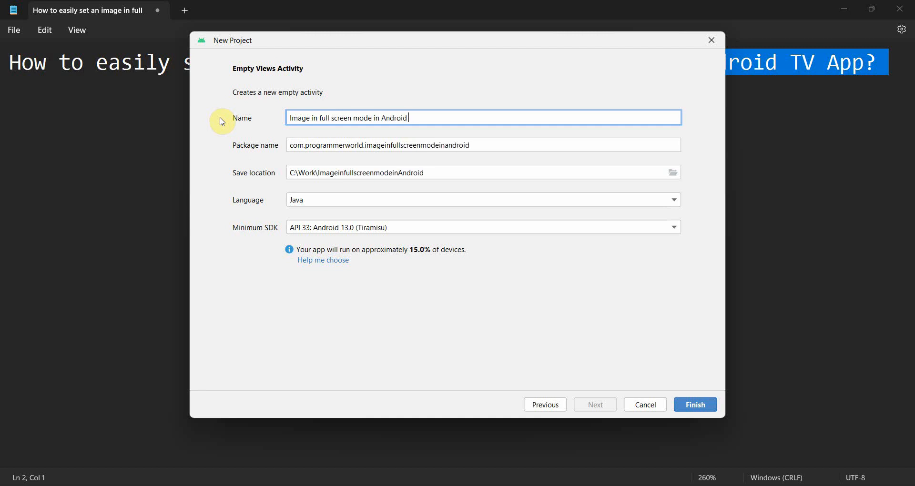
pyautogui.write('TV')
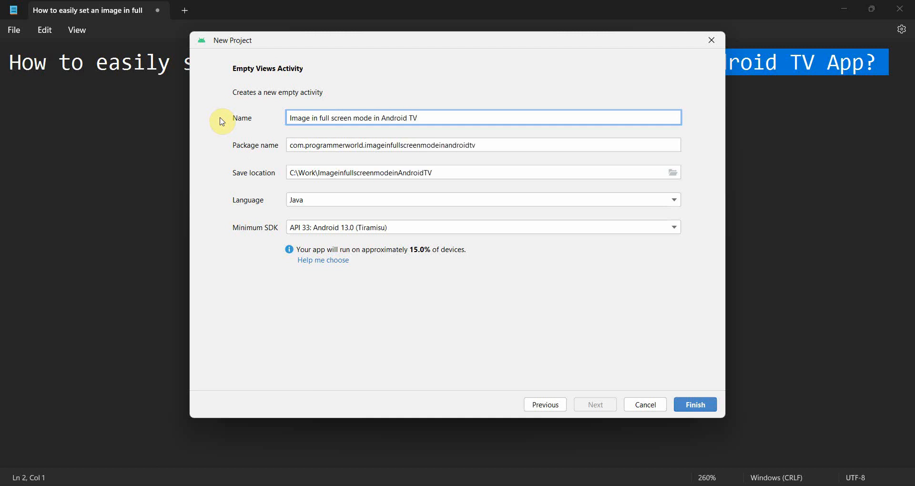
pyautogui.click(694, 405)
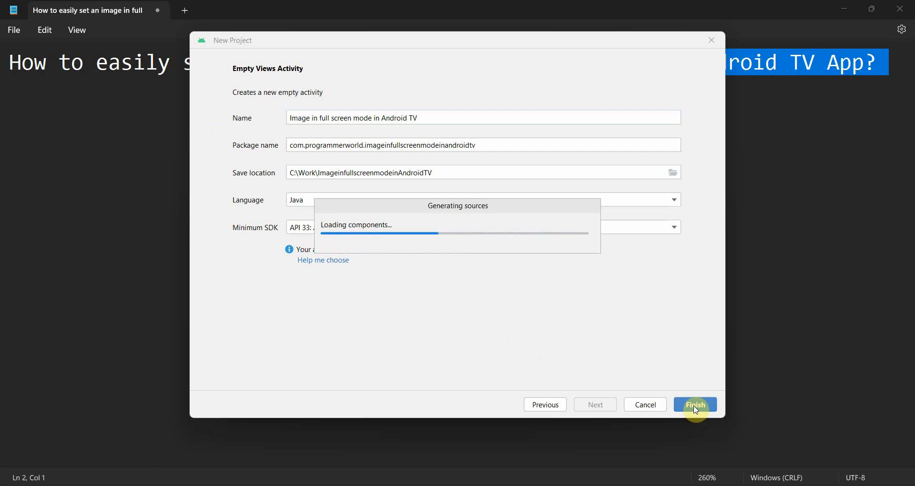
# Switch the tool window to Project view and expand the root, app and src folders down to main
pyautogui.click(695, 404)
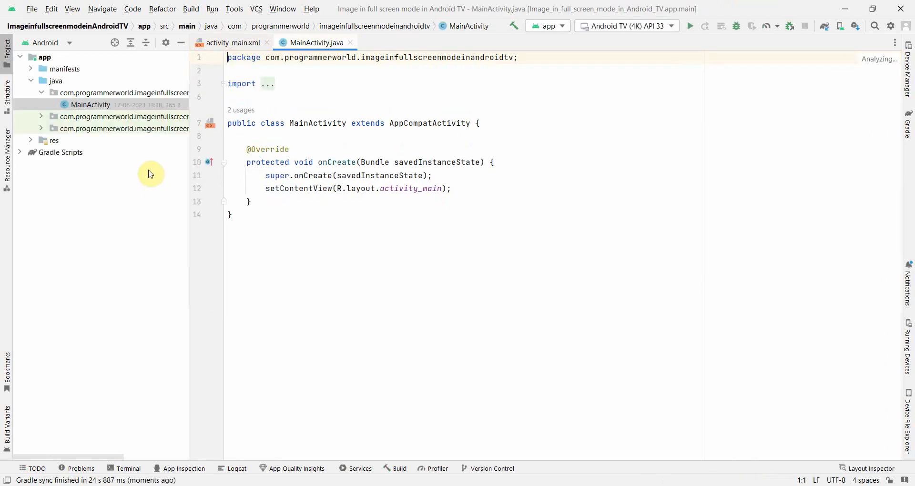
pyautogui.click(47, 42)
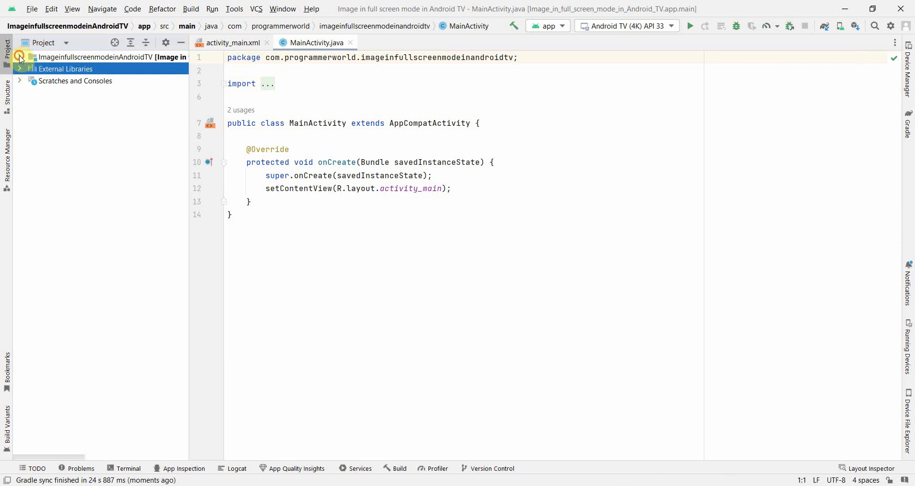
pyautogui.click(26, 56)
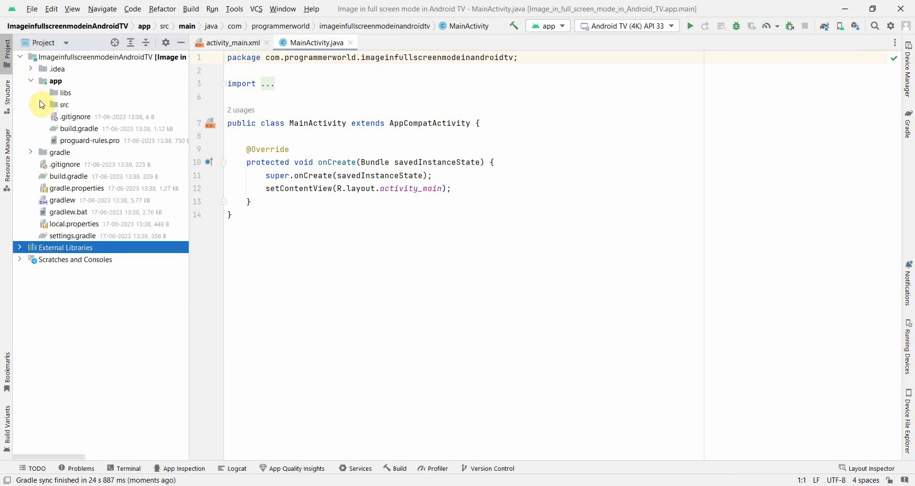
pyautogui.click(64, 105)
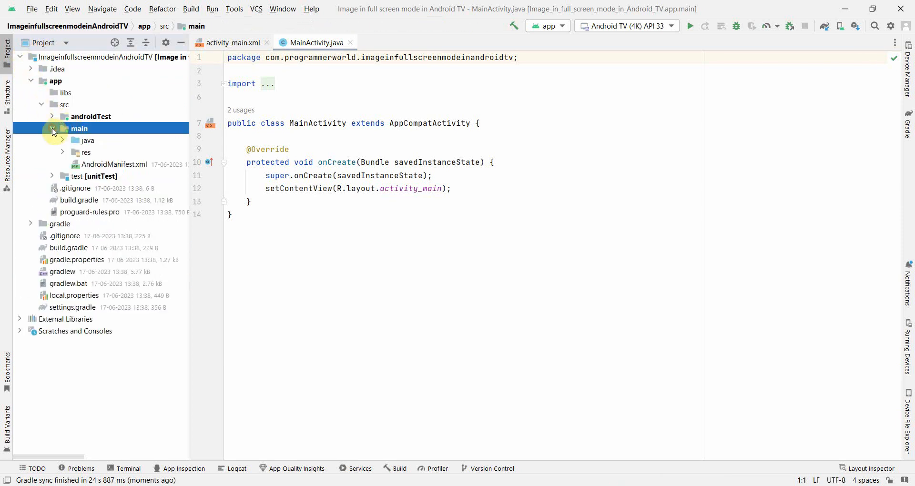
# Add a new 'assets' directory under main from the Gradle source-set suggestions
pyautogui.rightClick(79, 128)
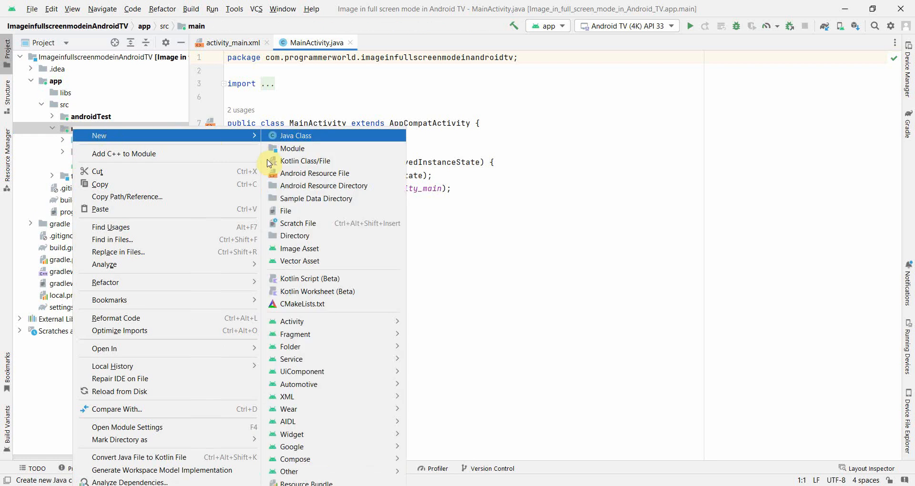
pyautogui.click(294, 235)
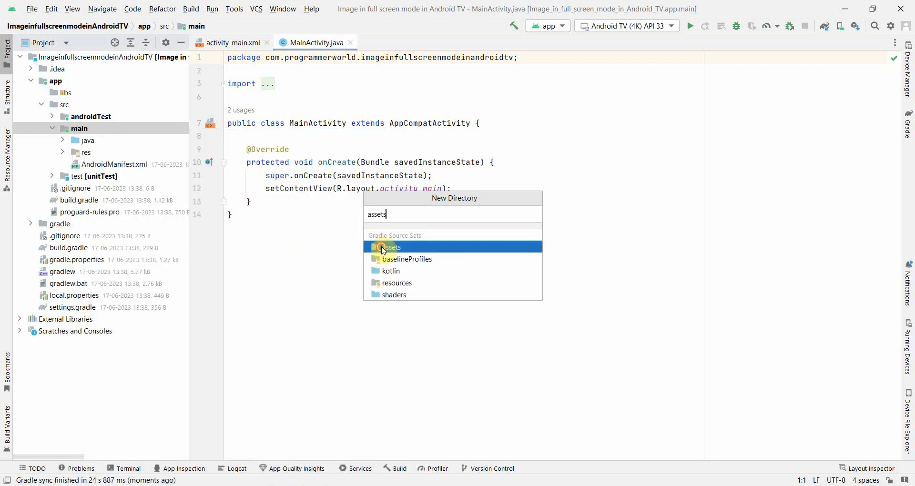
pyautogui.click(392, 247)
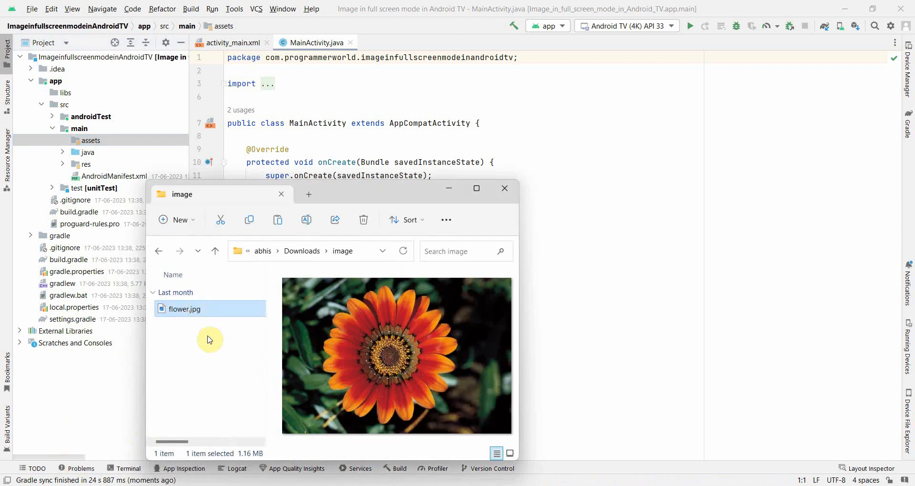
# Copy flower.jpg from File Explorer into the assets folder and confirm it is listed there
pyautogui.click(249, 220)
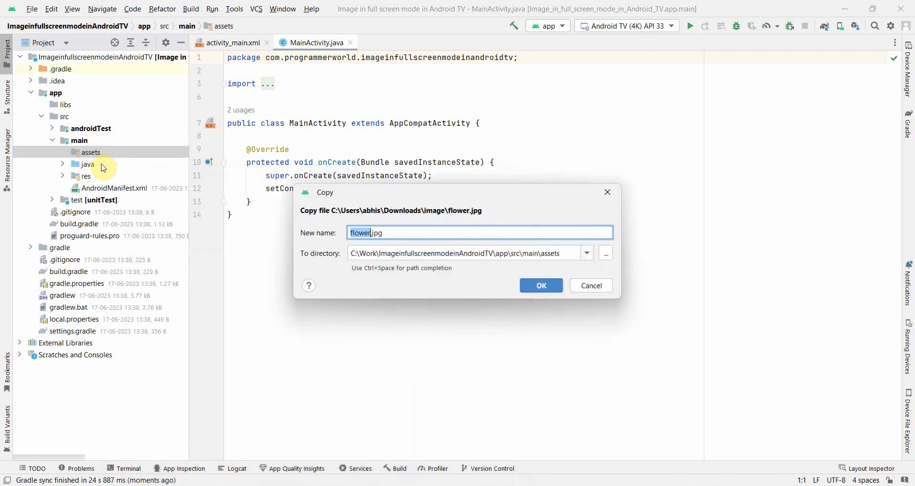
pyautogui.click(540, 285)
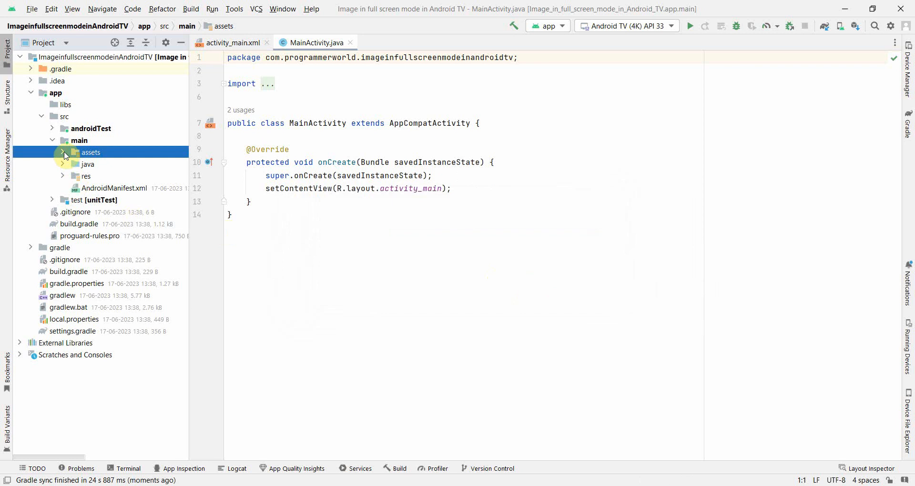
pyautogui.click(62, 152)
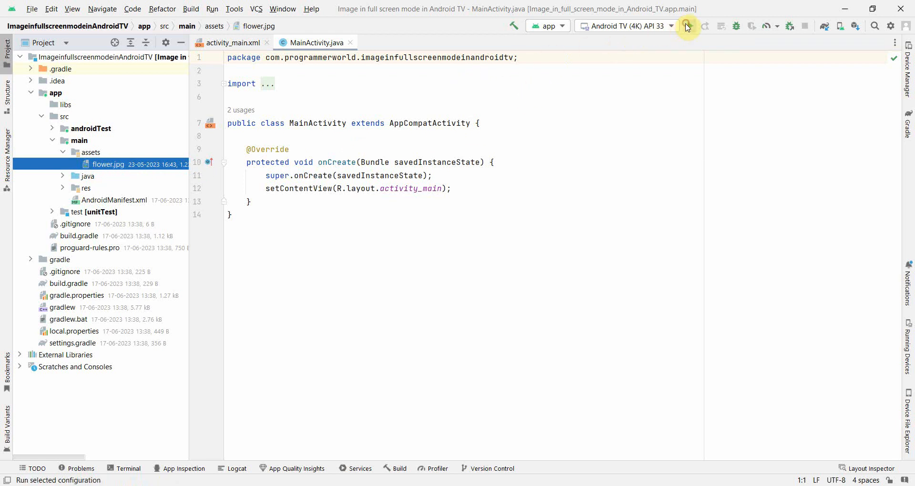
# Run the app on the TV emulator and select the Hello World TextView in activity_main.xml
pyautogui.click(687, 26)
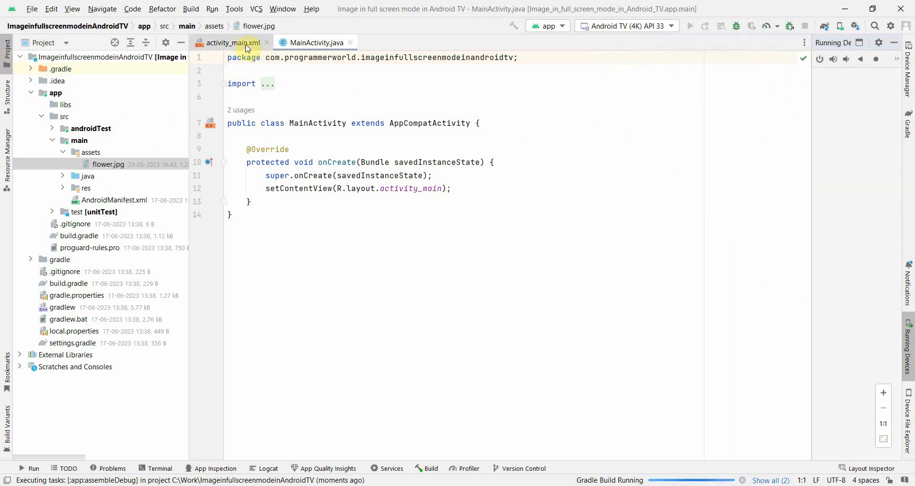
pyautogui.click(232, 43)
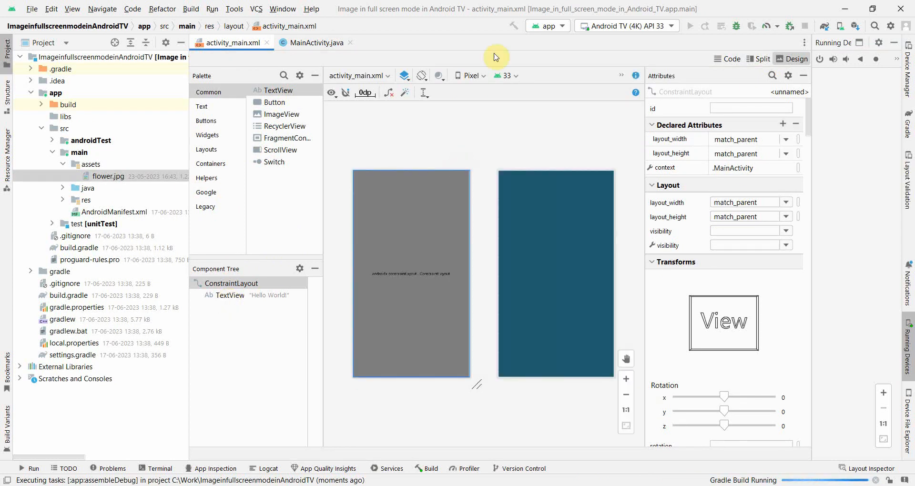
pyautogui.click(228, 295)
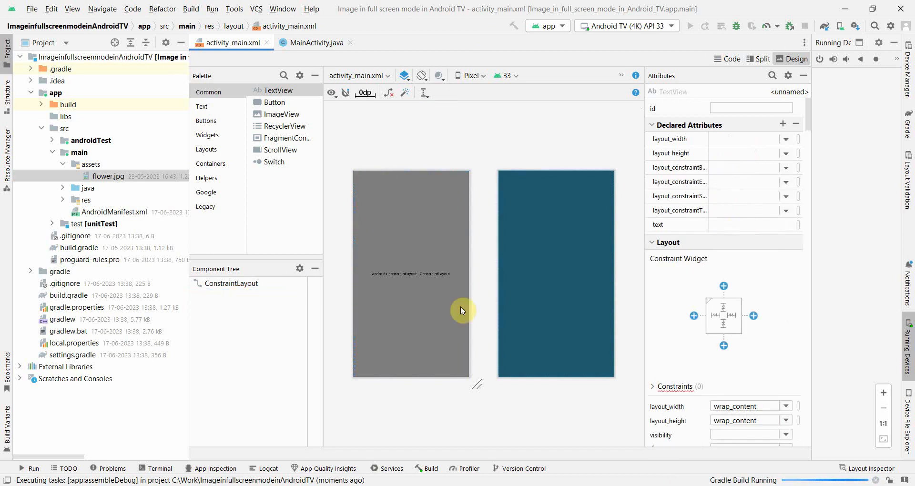
# Delete the TextView, preview the layout as TV (4K) and zoom in
pyautogui.click(473, 75)
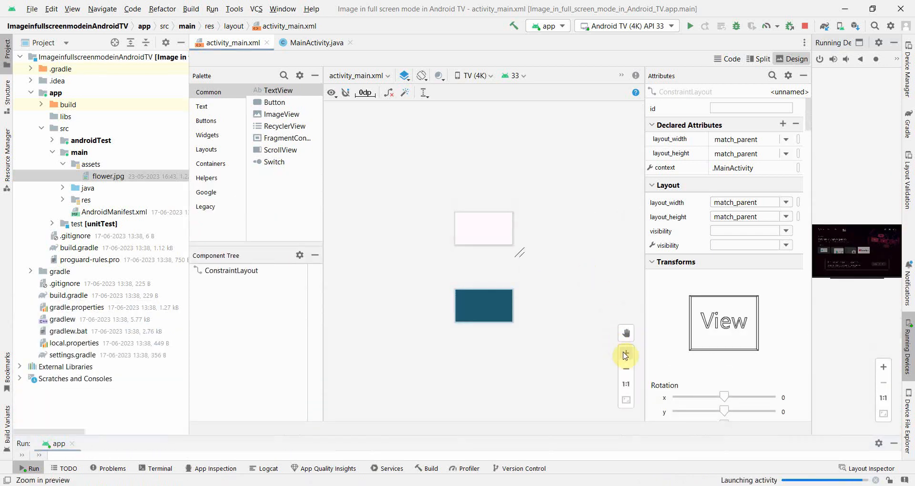
pyautogui.click(625, 356)
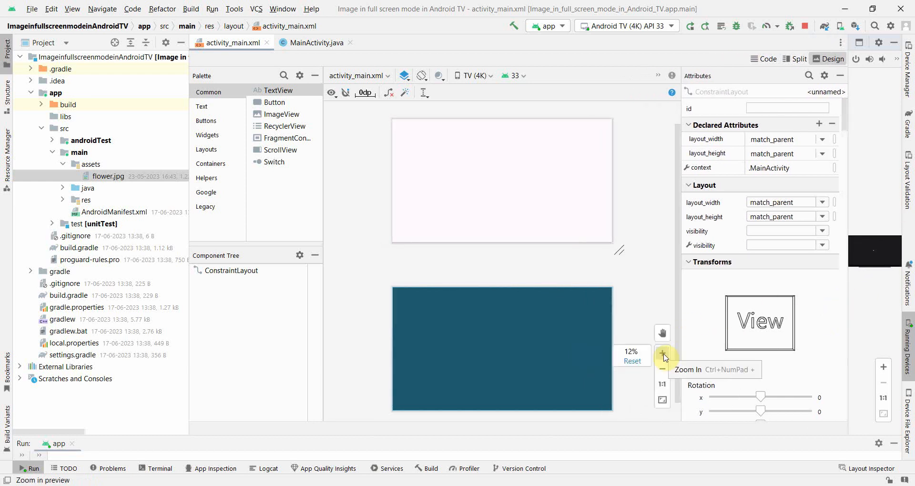
pyautogui.click(662, 352)
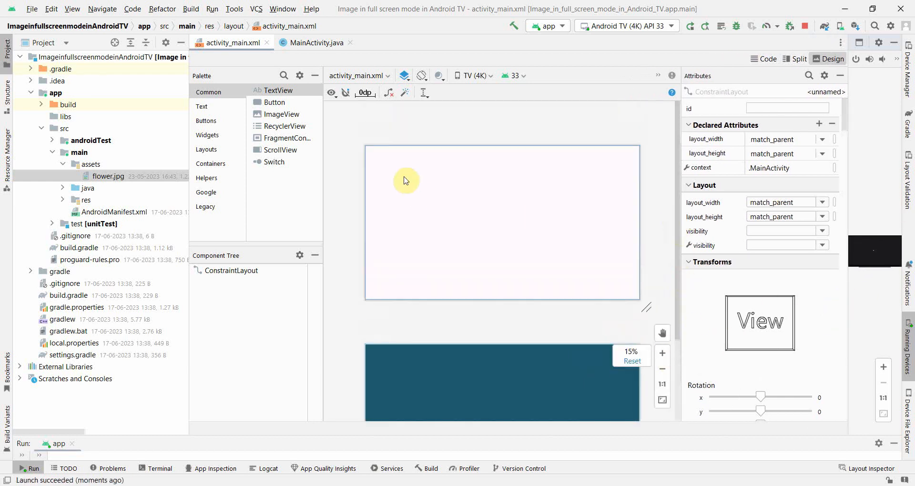
pyautogui.moveTo(635, 220)
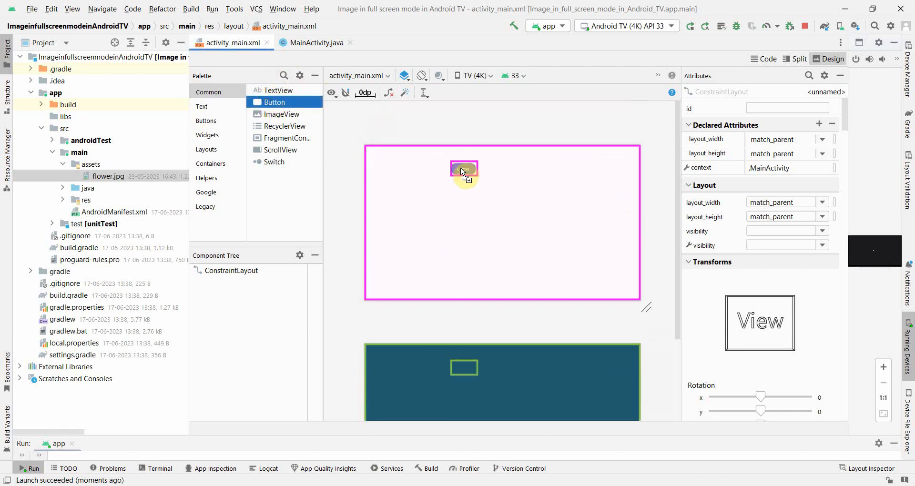
# Place a button at the top of the layout labelled 'Image in Full Screen Mode'
pyautogui.click(464, 168)
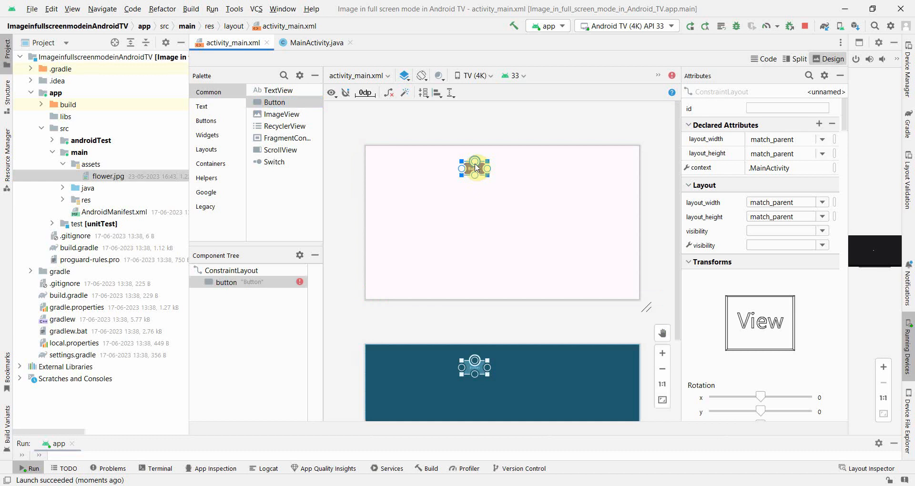
pyautogui.click(474, 169)
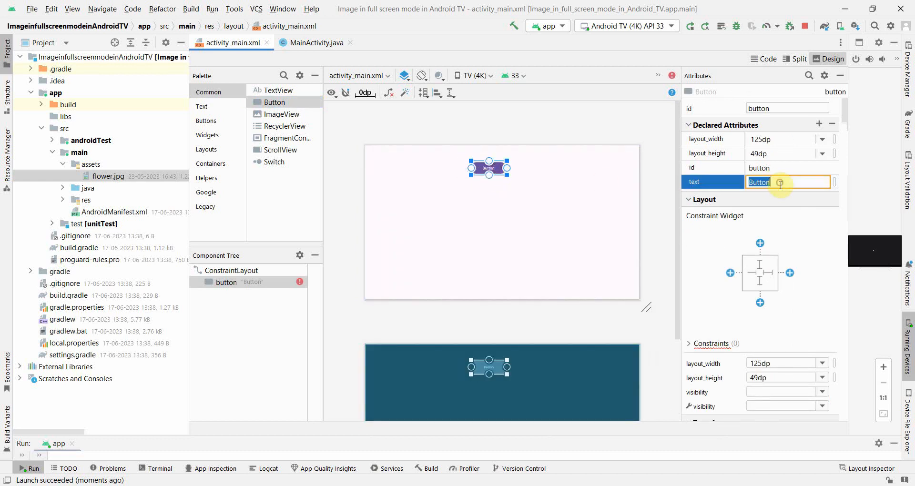
pyautogui.write('Image in Full')
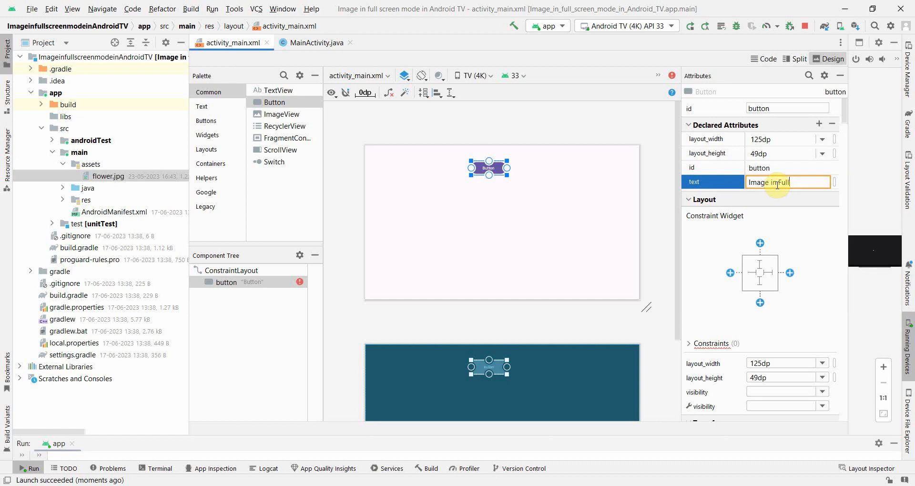
pyautogui.write('Scr')
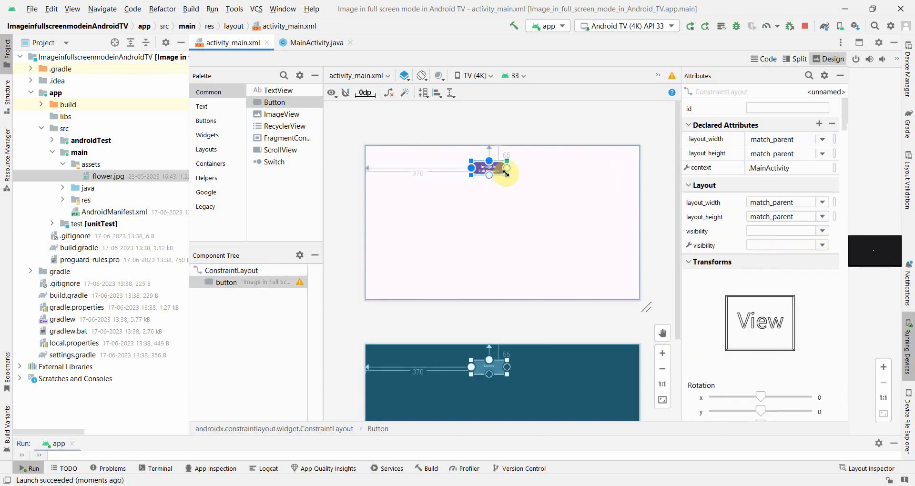
# Drag the button into its final position near the top centre of the canvas
pyautogui.click(506, 171)
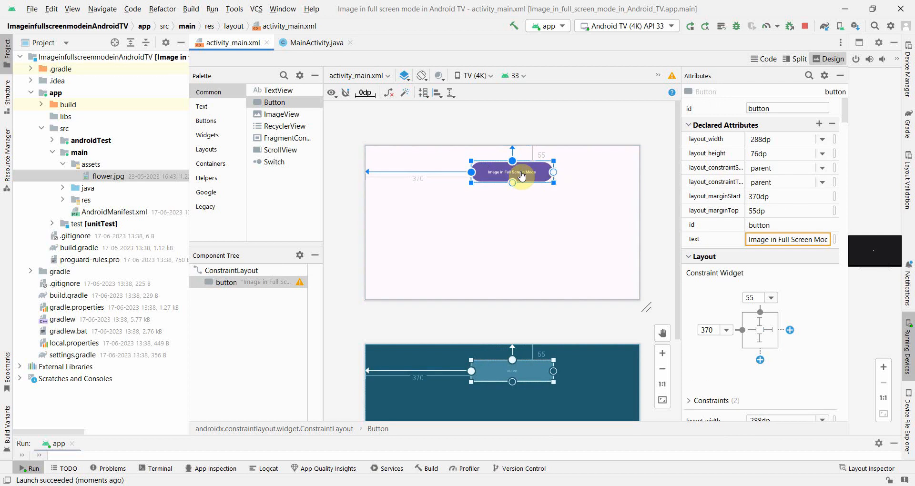
pyautogui.moveTo(512, 171); pyautogui.dragTo(520, 208)
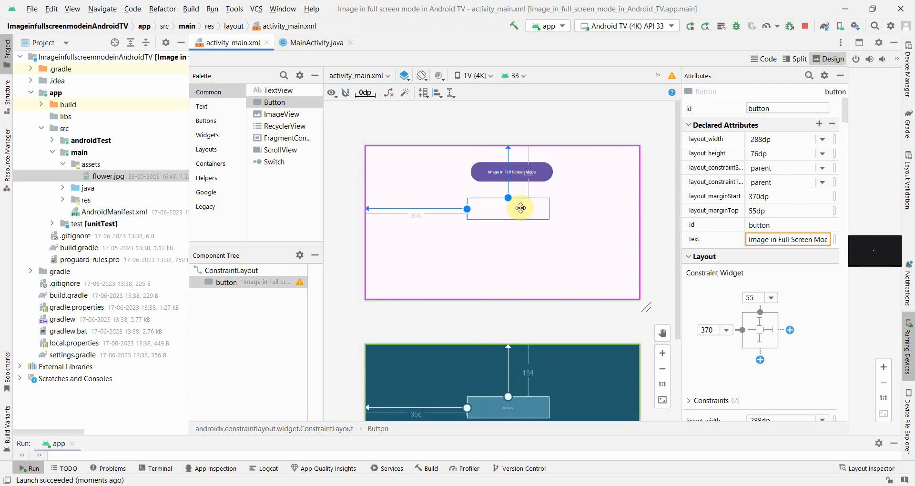
pyautogui.moveTo(520, 208); pyautogui.dragTo(523, 193)
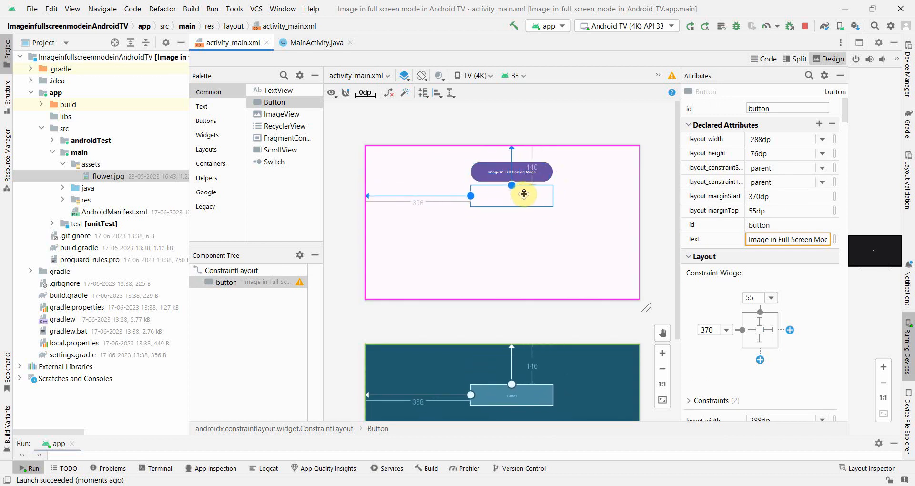
pyautogui.moveTo(523, 194); pyautogui.dragTo(502, 188)
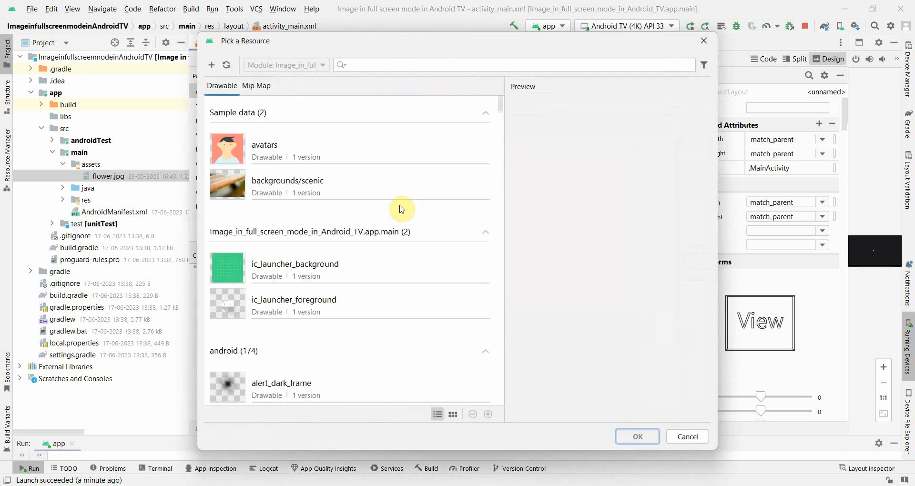
# Give the ImageView the ic_launcher_background drawable and match_parent width and height
pyautogui.click(294, 267)
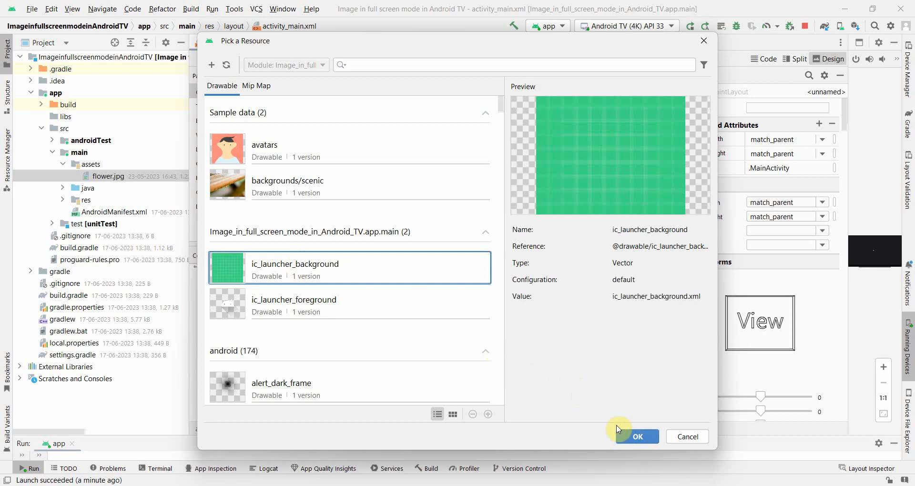
pyautogui.click(637, 437)
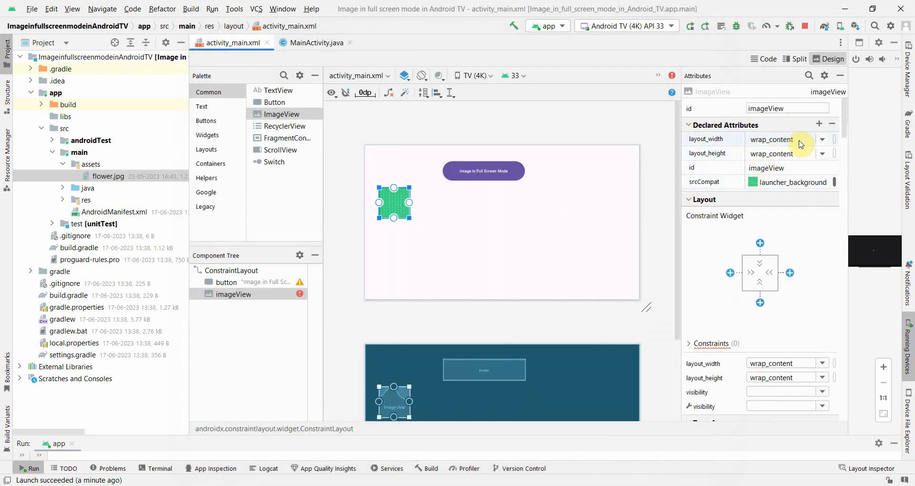
pyautogui.click(781, 139)
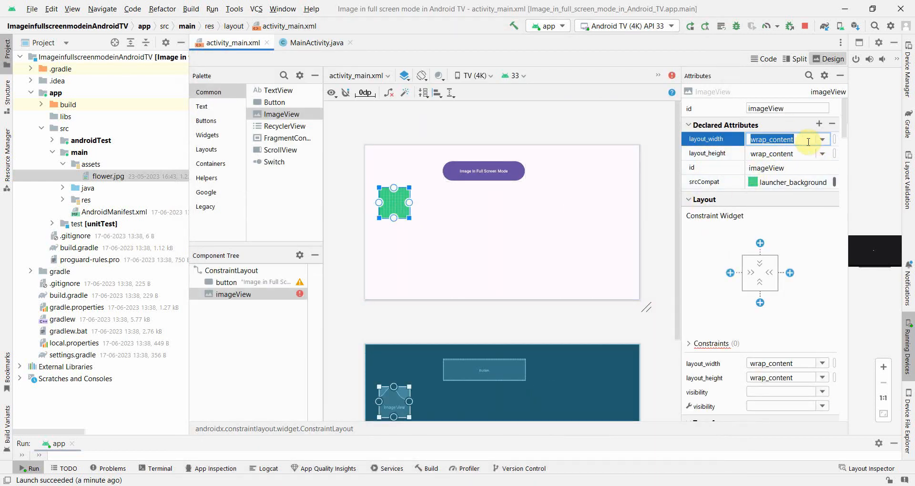
pyautogui.write('match_parent')
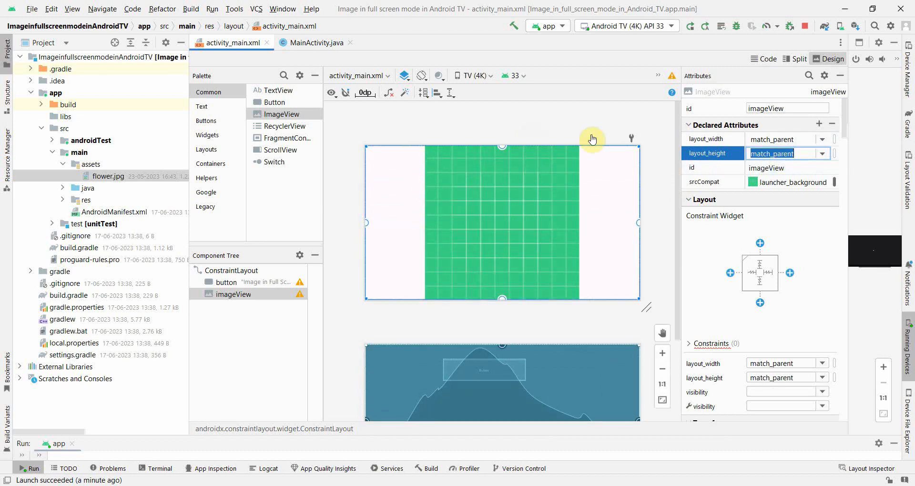
pyautogui.moveTo(629, 304)
pyautogui.write('visi')
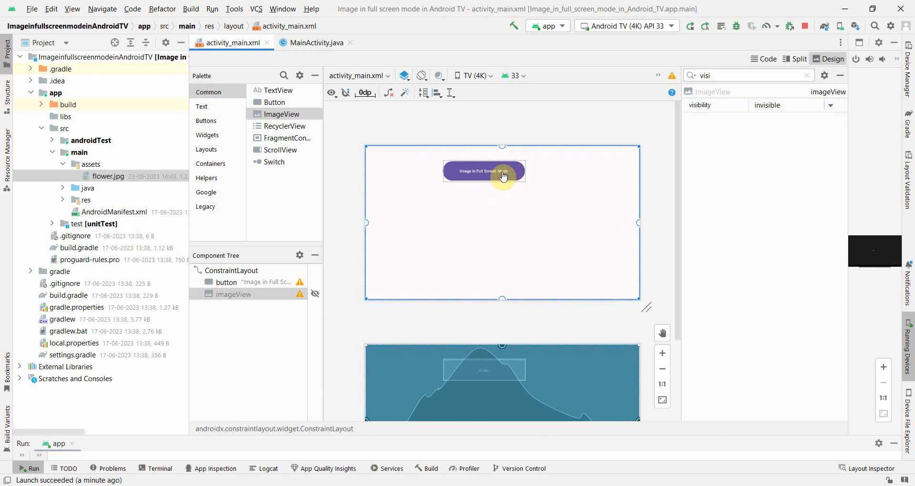
# Set the imageView's visibility to invisible, clear the attribute search, and return to MainActivity.java
pyautogui.click(483, 171)
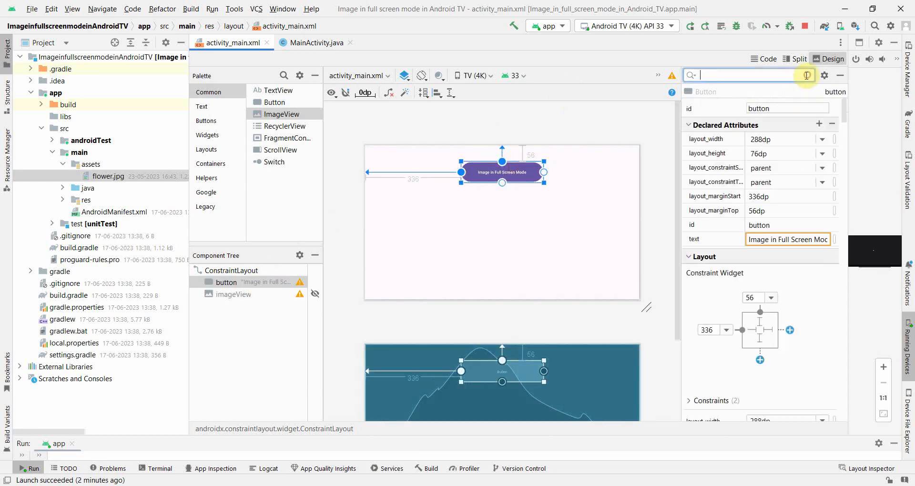
pyautogui.click(234, 294)
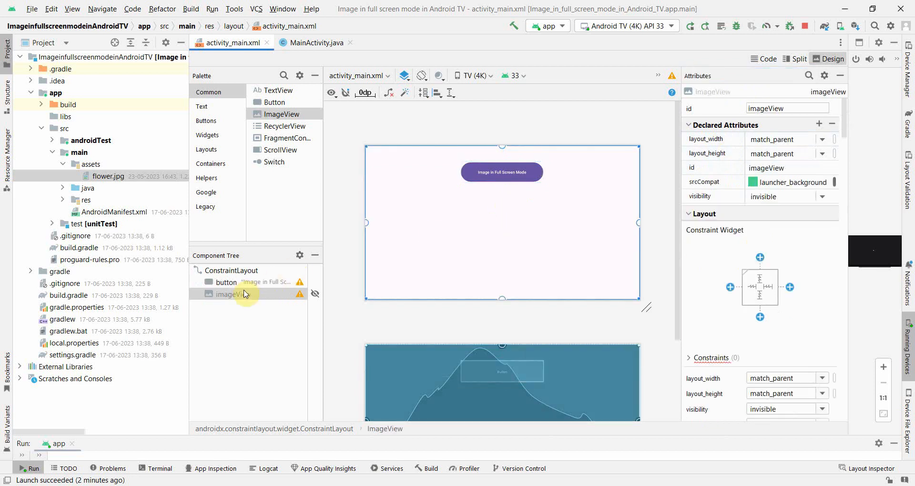
pyautogui.click(225, 282)
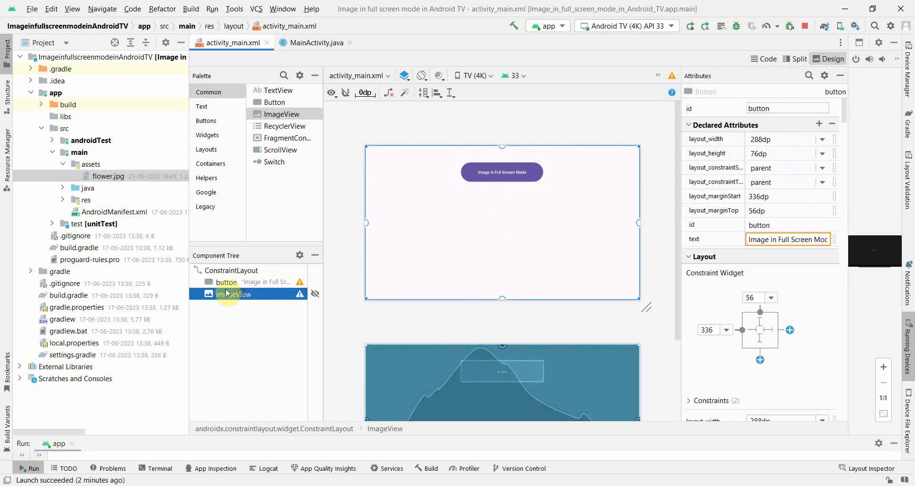
pyautogui.click(233, 294)
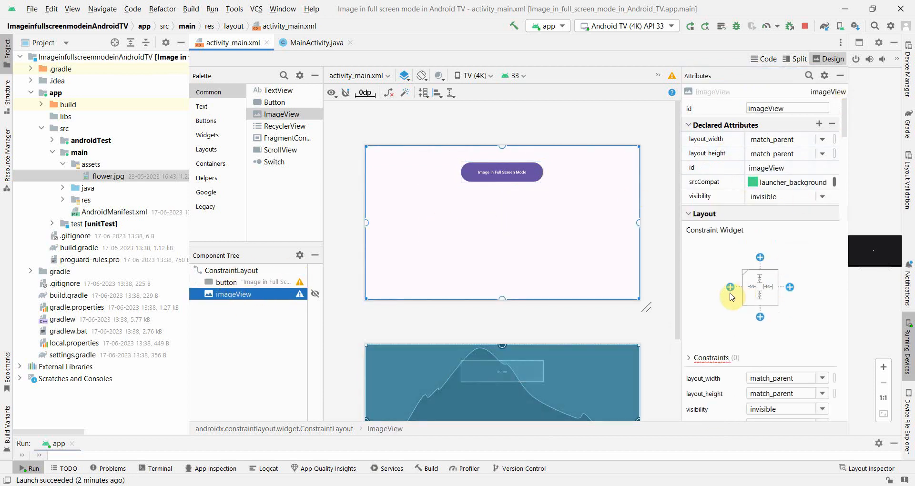
pyautogui.click(315, 42)
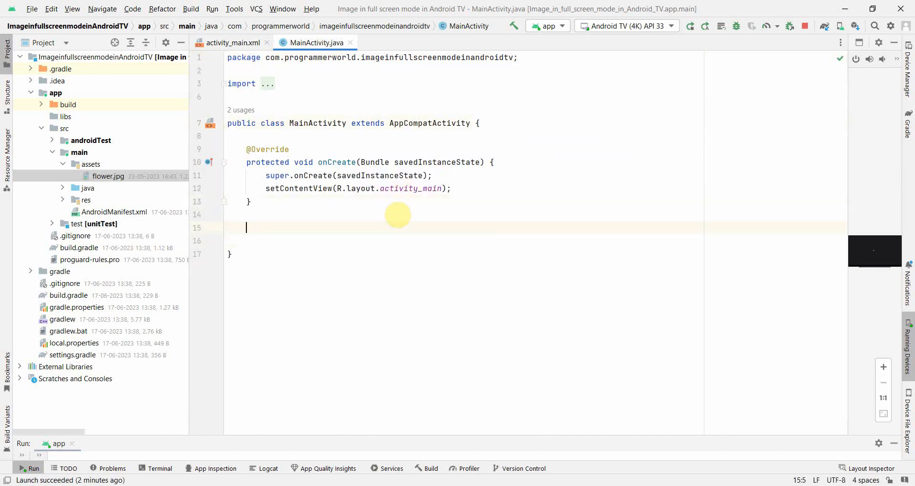
# Write an empty public void buttonImageShow(View view) method below onCreate
pyautogui.write('public')
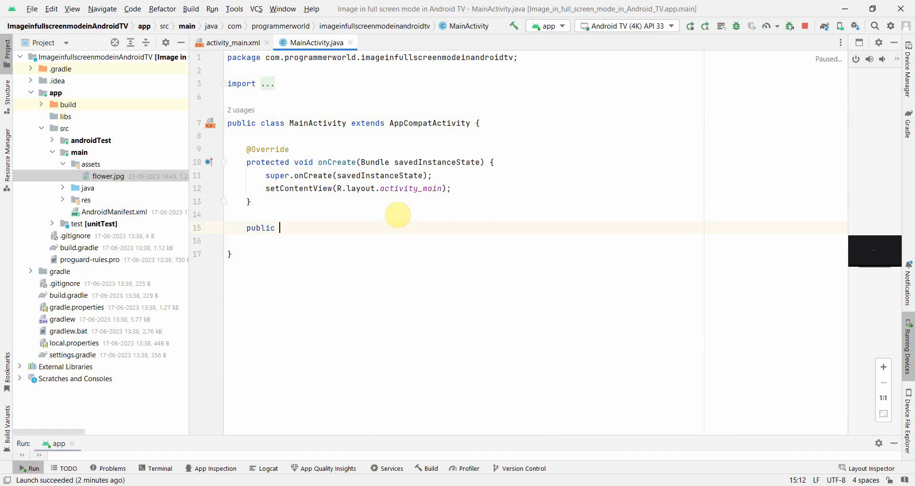
pyautogui.write('void')
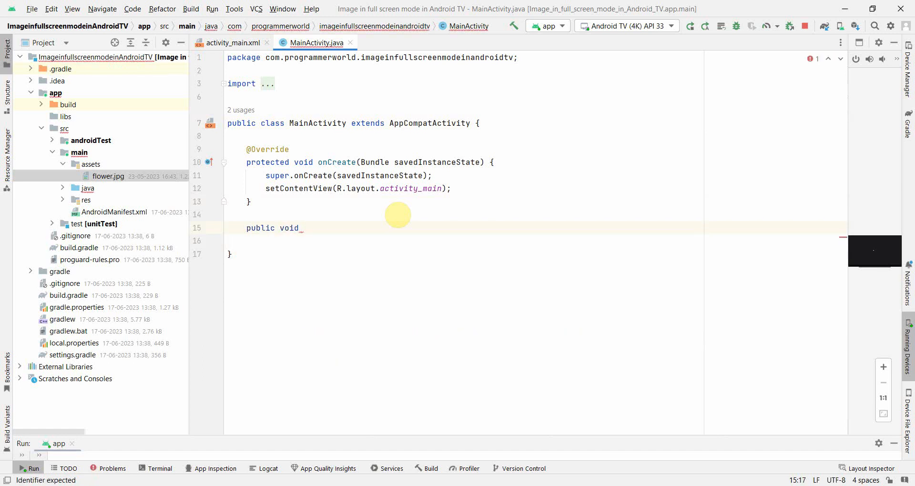
pyautogui.write('button')
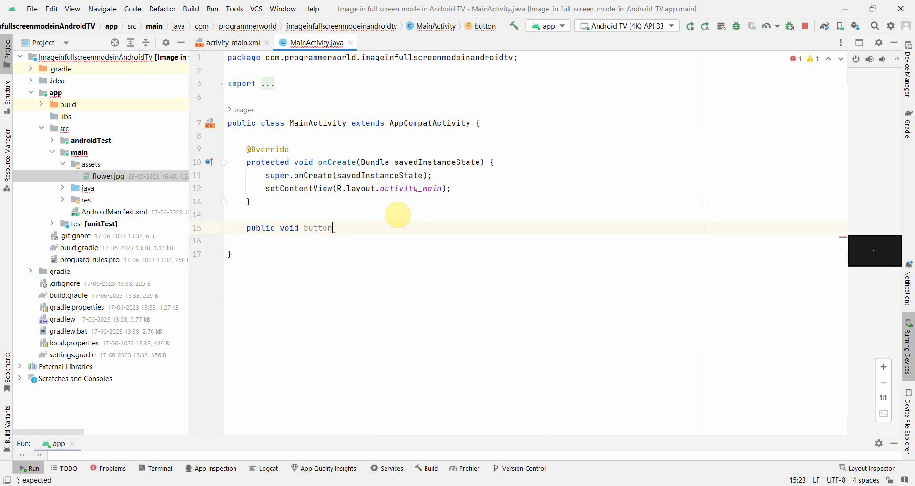
pyautogui.write('ImageShow')
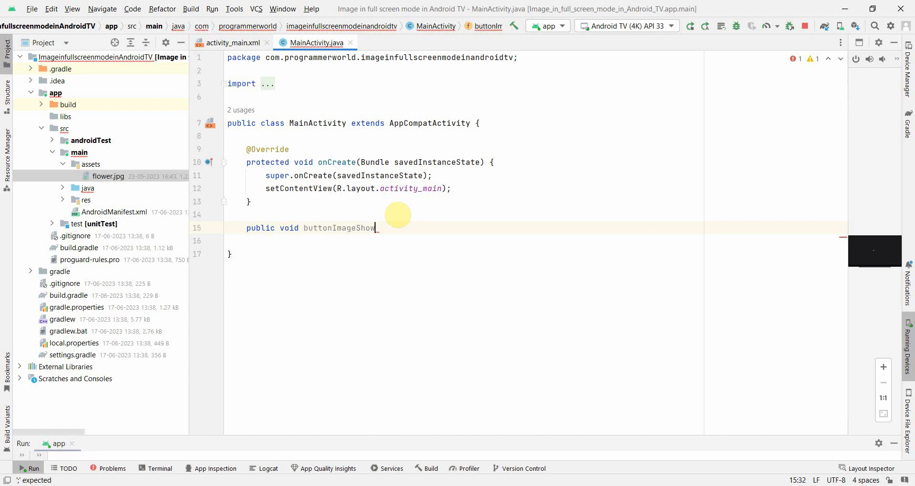
pyautogui.write('(View v)')
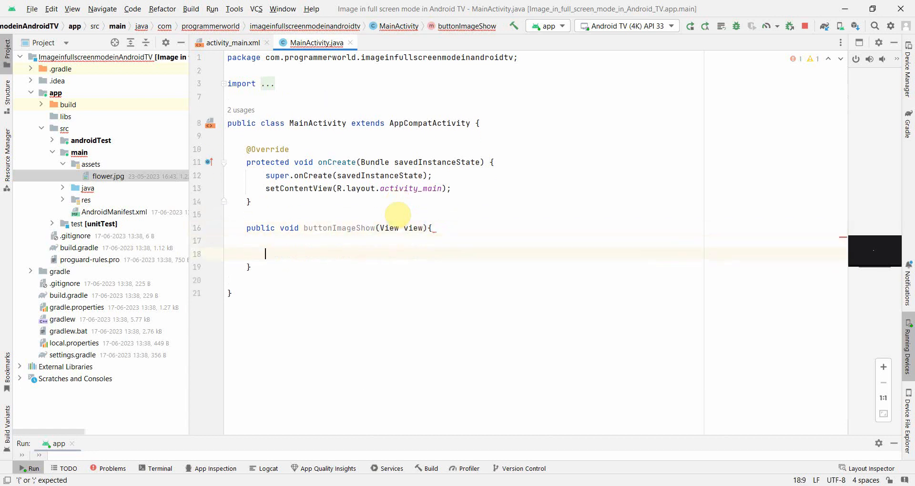
# Set the button's onClick to buttonImageShow and return to MainActivity.java
pyautogui.click(233, 43)
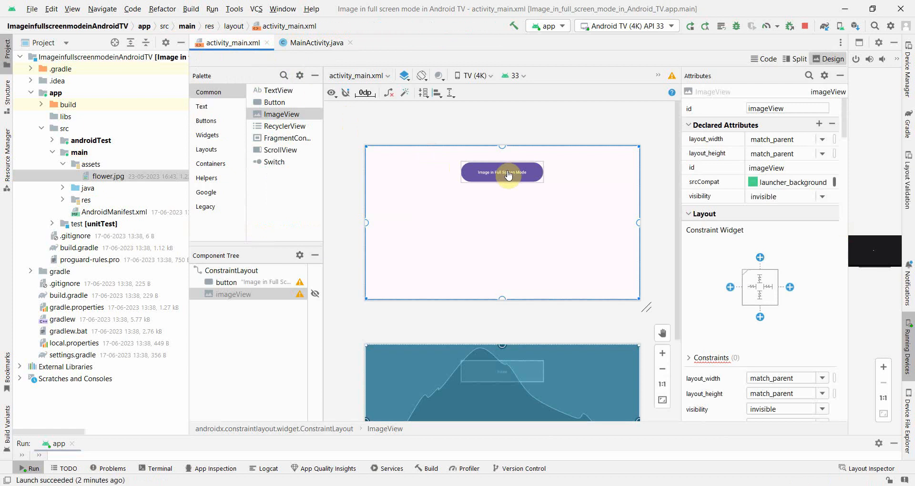
pyautogui.moveTo(614, 195)
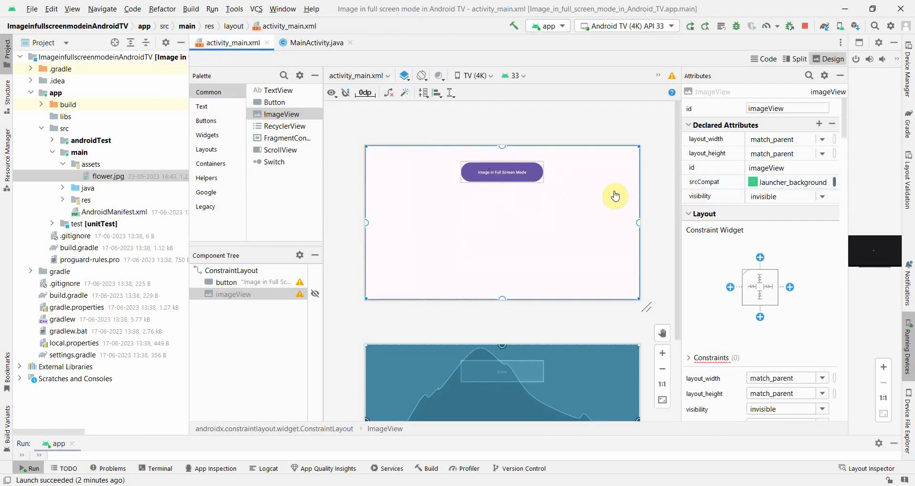
pyautogui.click(502, 171)
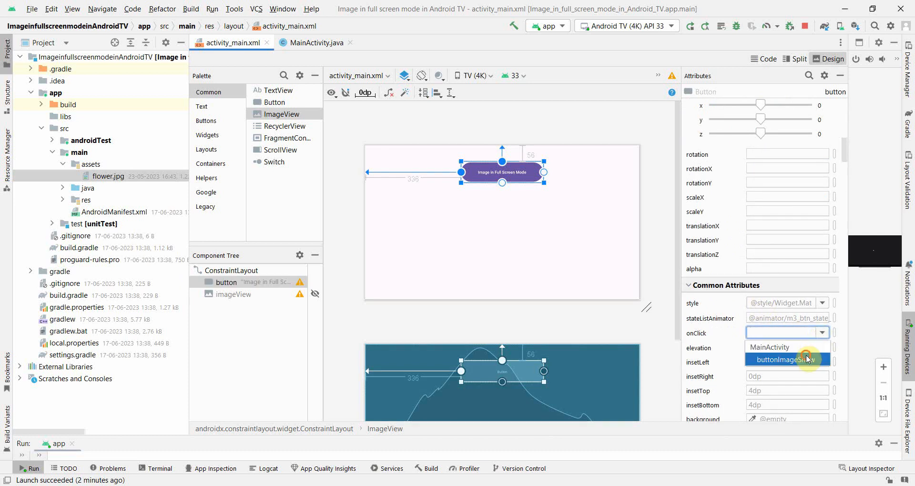
pyautogui.click(234, 294)
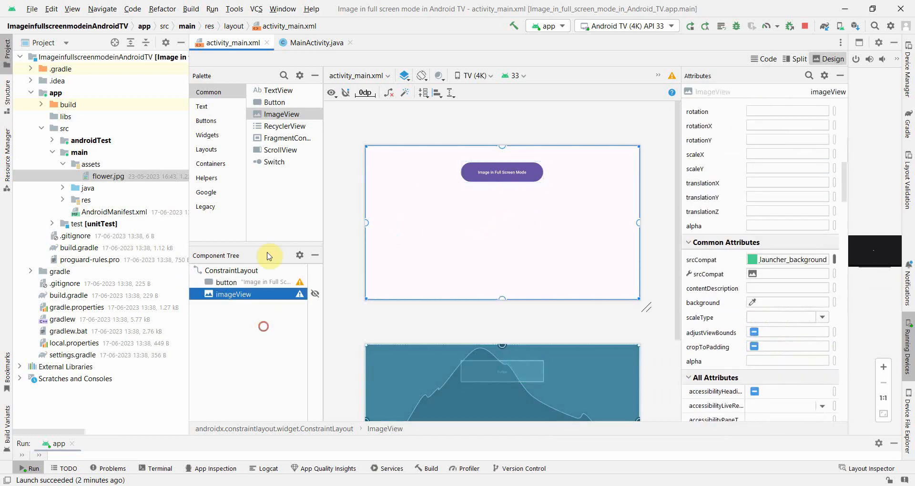
pyautogui.click(317, 43)
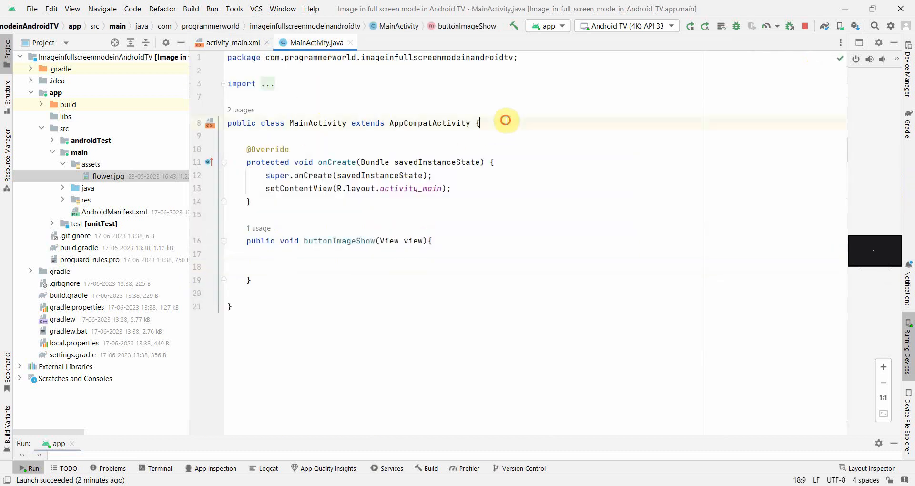
# Add 'private ImageView imageView;' and assign it with findViewById(R.id.imageView) in onCreate
pyautogui.write('p')
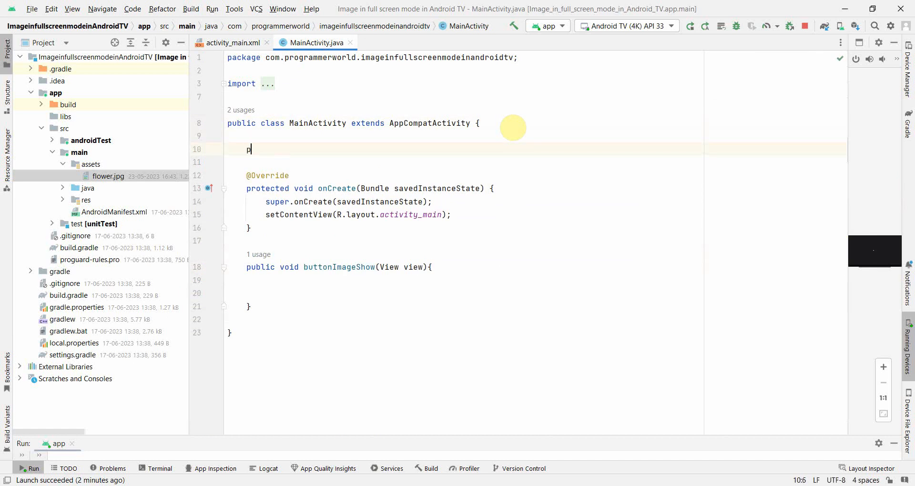
pyautogui.write('rivate')
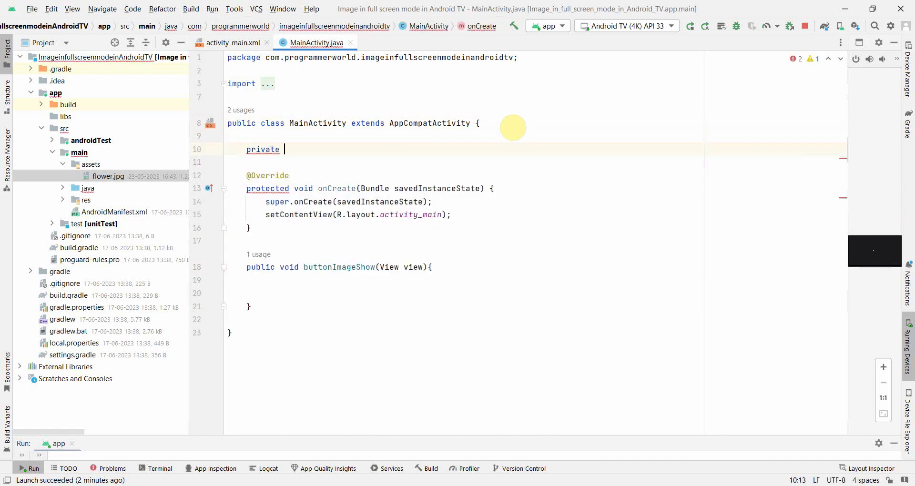
pyautogui.write('ImageView')
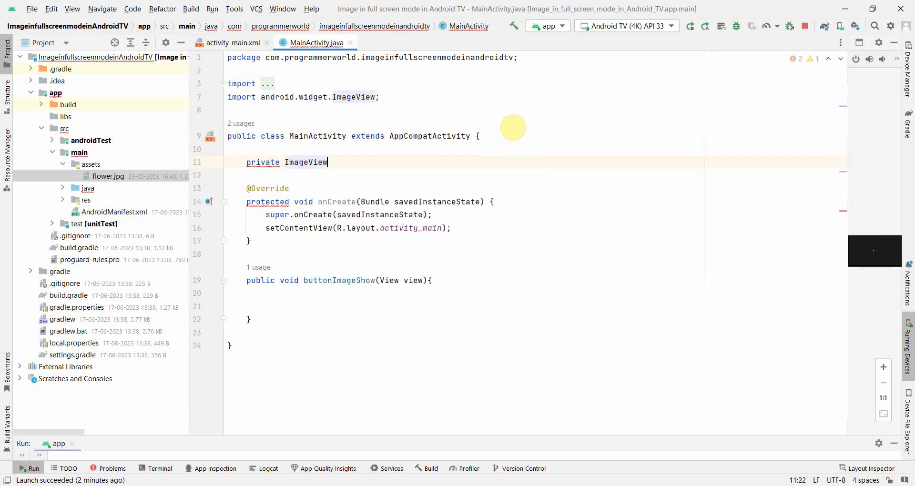
pyautogui.write('imageView;')
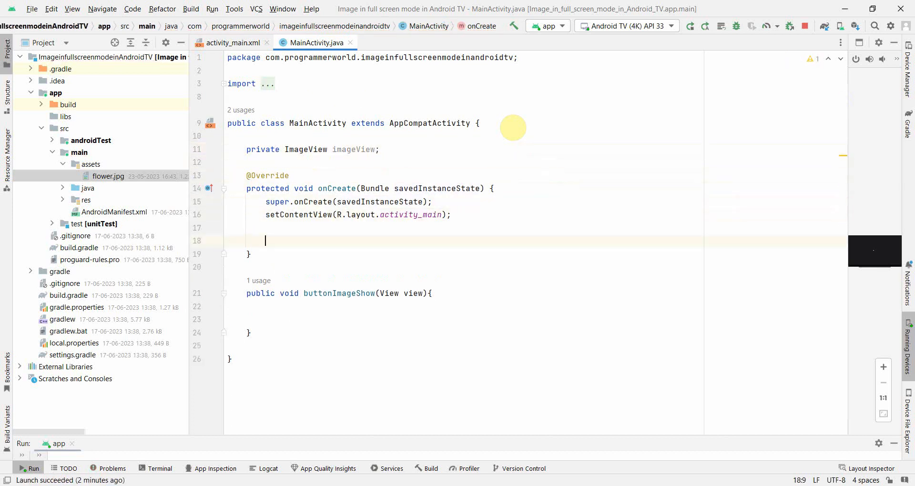
pyautogui.write('imageView = findViewById(R.id.imageView);')
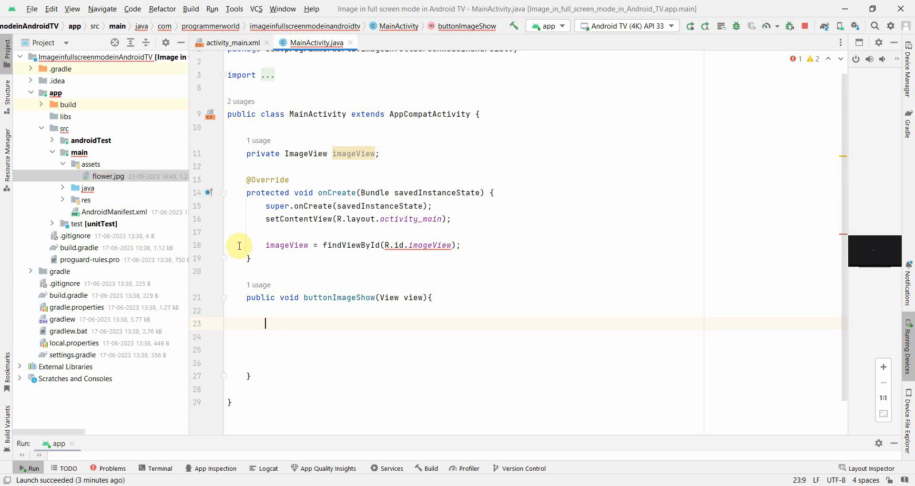
# Write 'InputStream inputStream = getAssets().open("flower.jpg");' surrounded by an IOException try/catch
pyautogui.write('Inp')
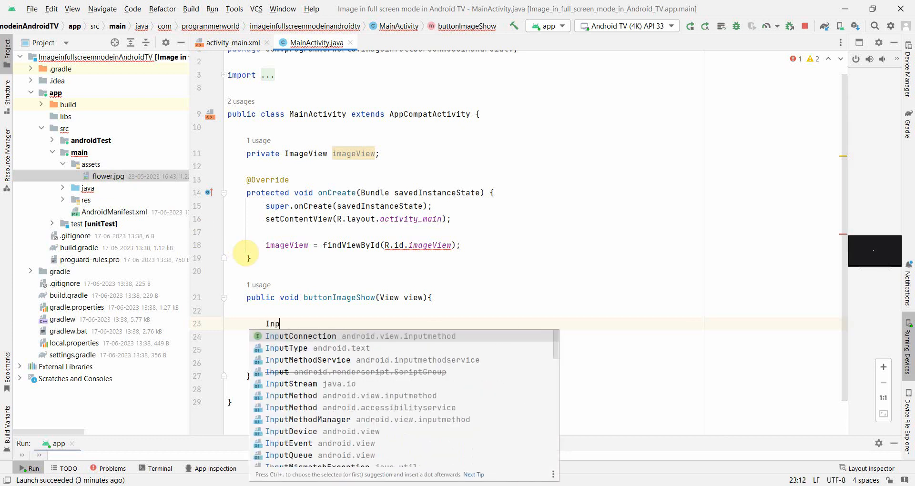
pyautogui.write('itStream')
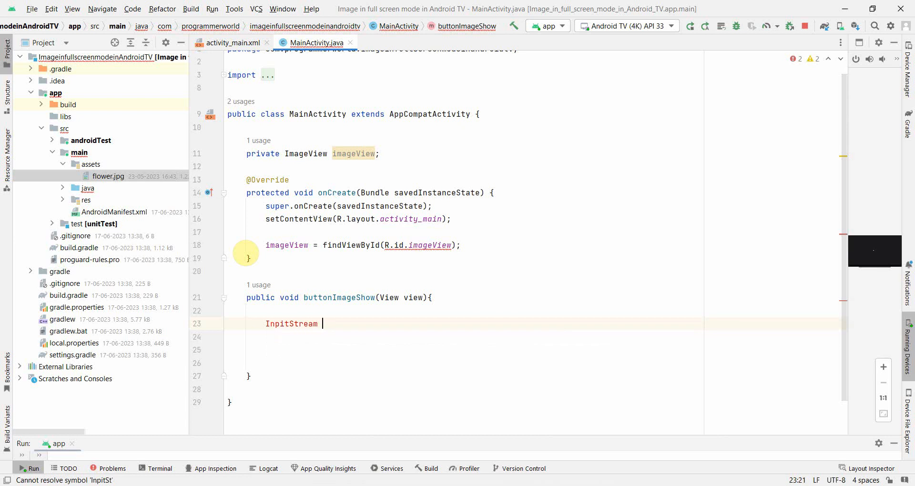
pyautogui.press('BackSpace')
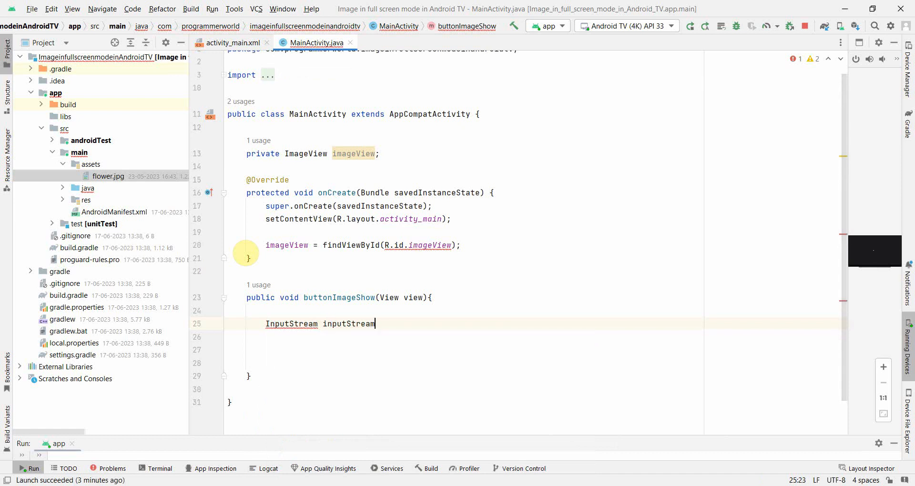
pyautogui.write('=')
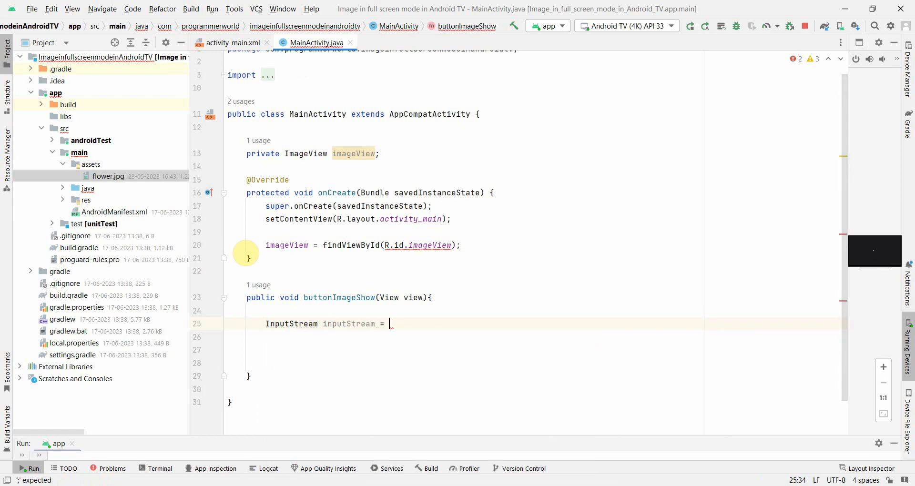
pyautogui.write('getAssets().open("')
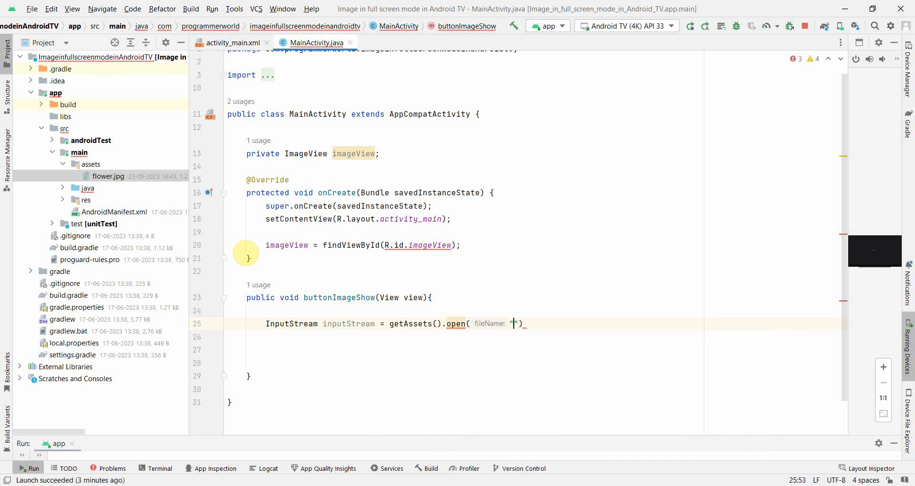
pyautogui.write('flowe')
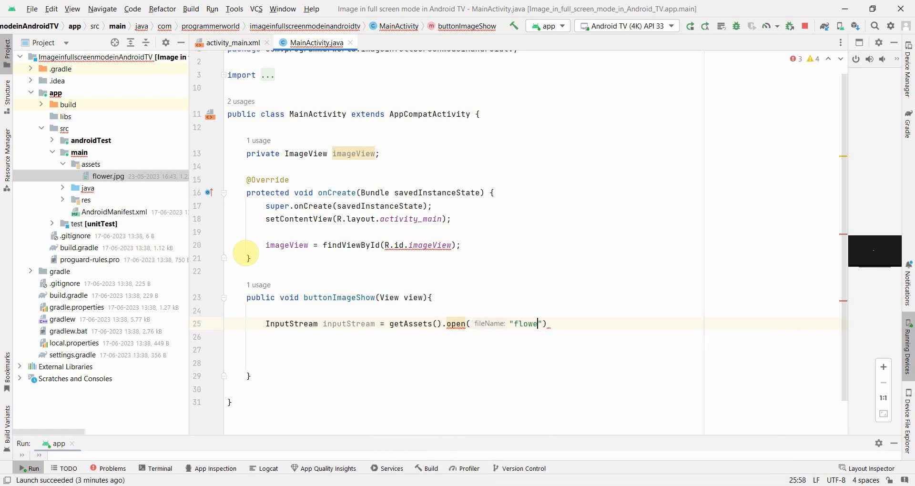
pyautogui.write('r.jpg')
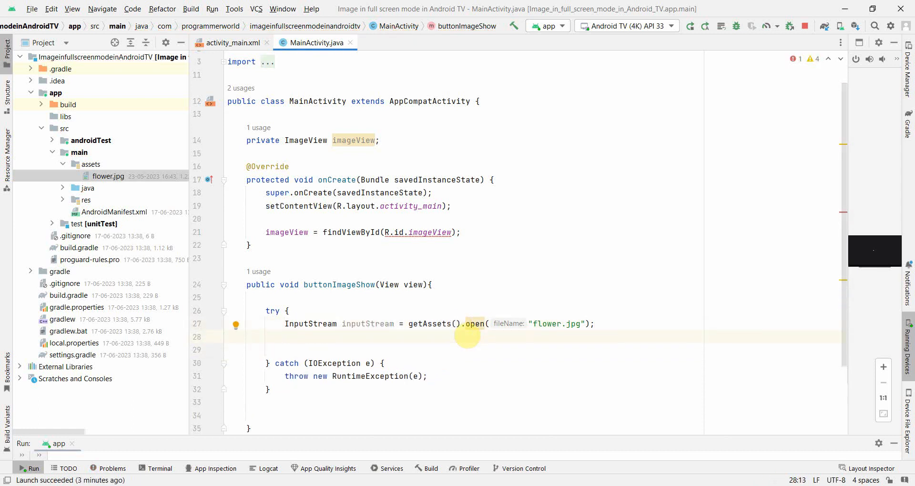
# Begin the Bitmap bitmapImage declaration after the InputStream line
pyautogui.write('Biut')
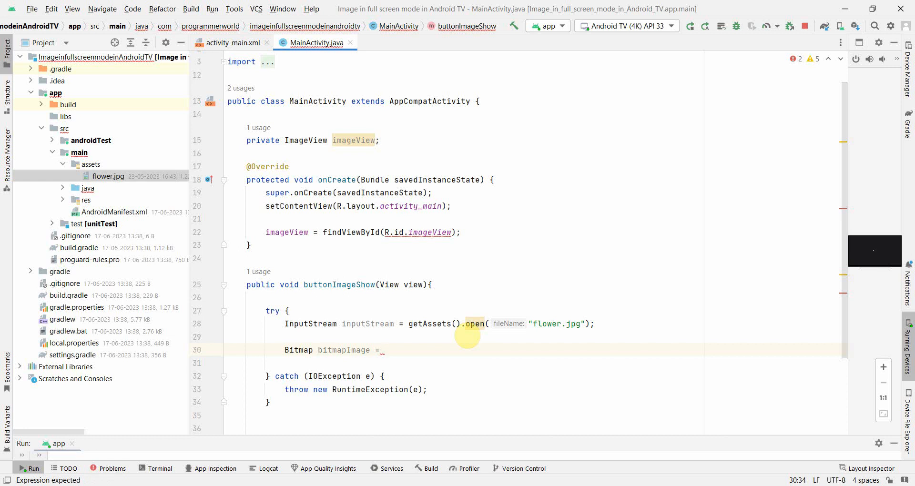
# Decode inputStream into Bitmap bitmapImage with BitmapFactory.decodeStream
pyautogui.write('BitmapFactory')
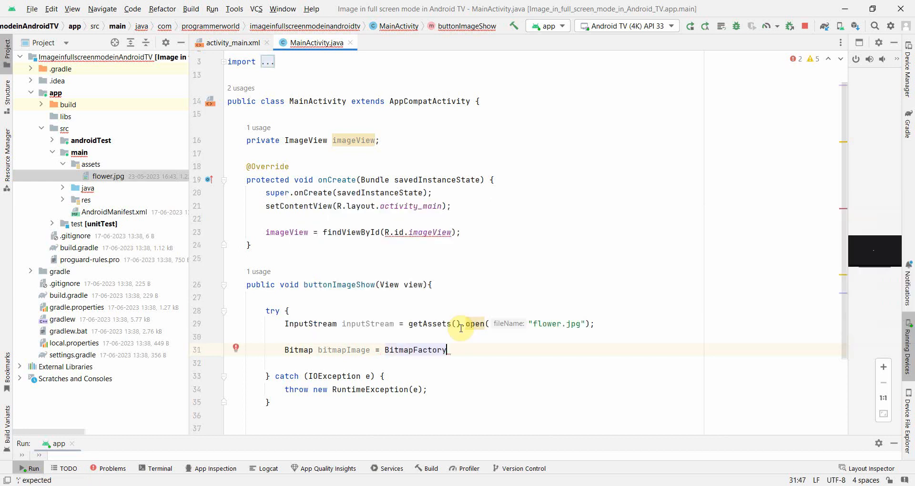
pyautogui.write('.')
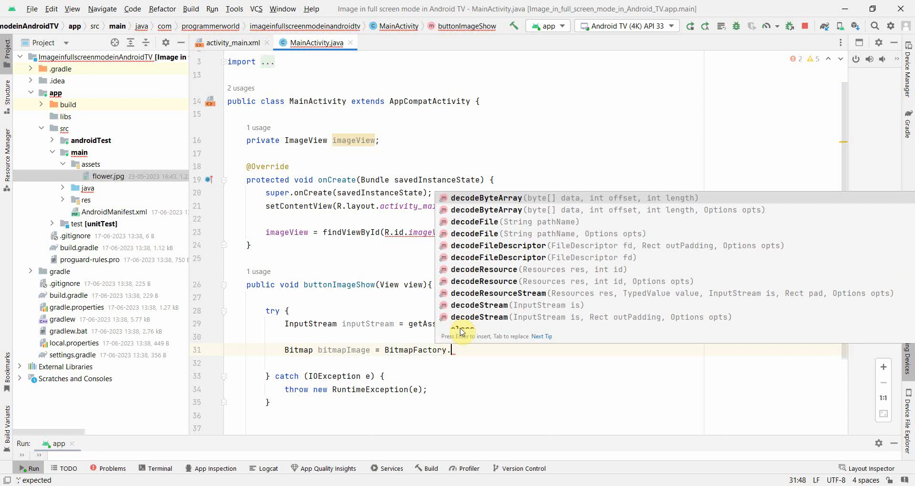
pyautogui.write('decod')
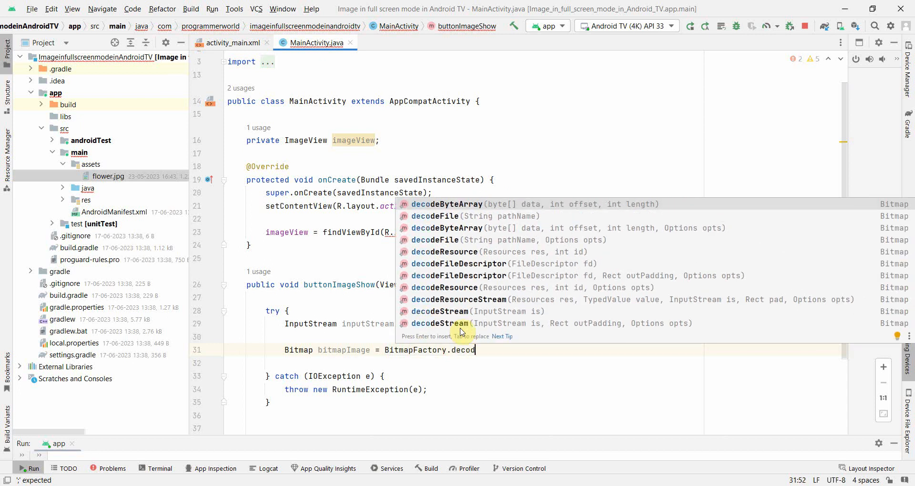
pyautogui.write('e')
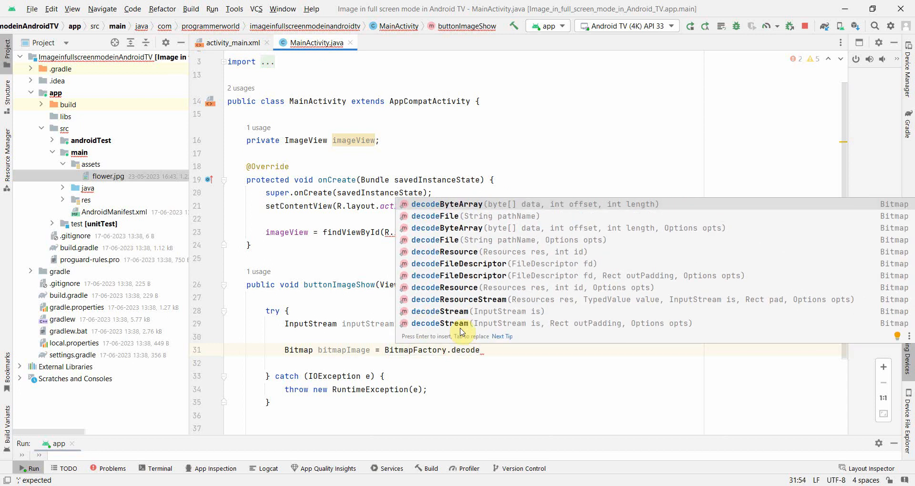
pyautogui.click(438, 311)
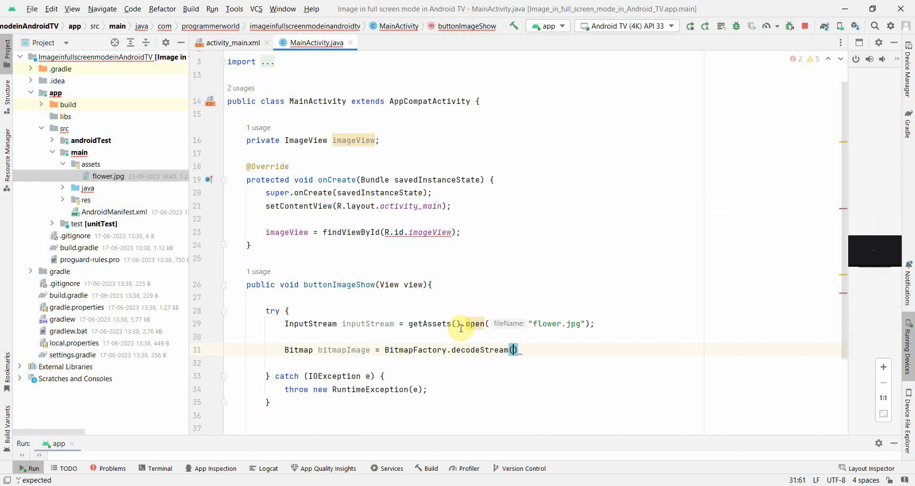
pyautogui.write('inputStream')
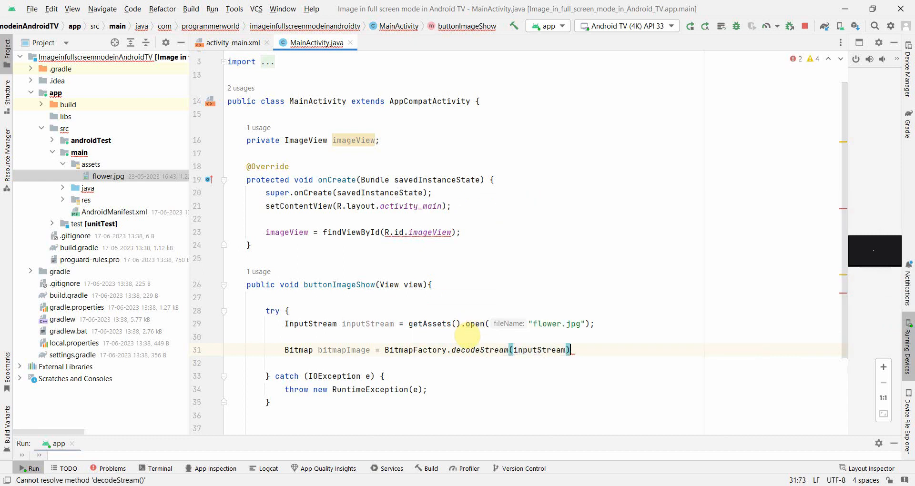
# Set bitmapImage on imageView and make it View.VISIBLE
pyautogui.write('v')
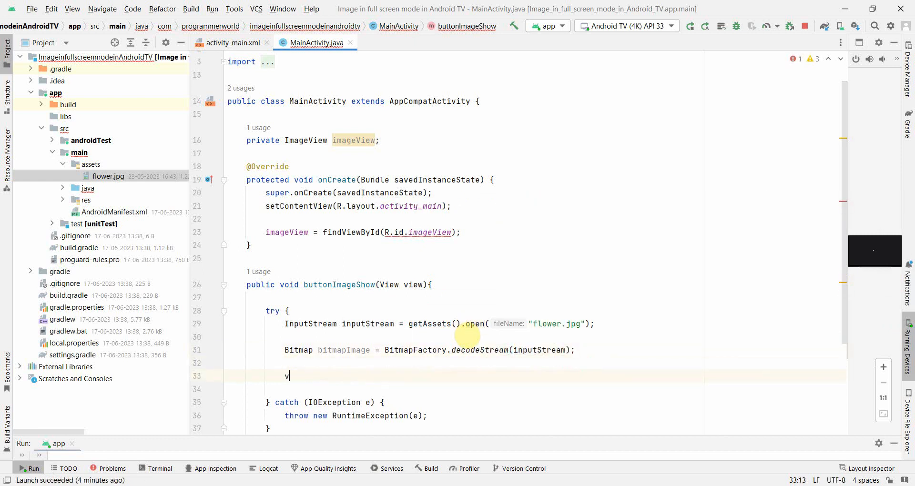
pyautogui.write('imageView')
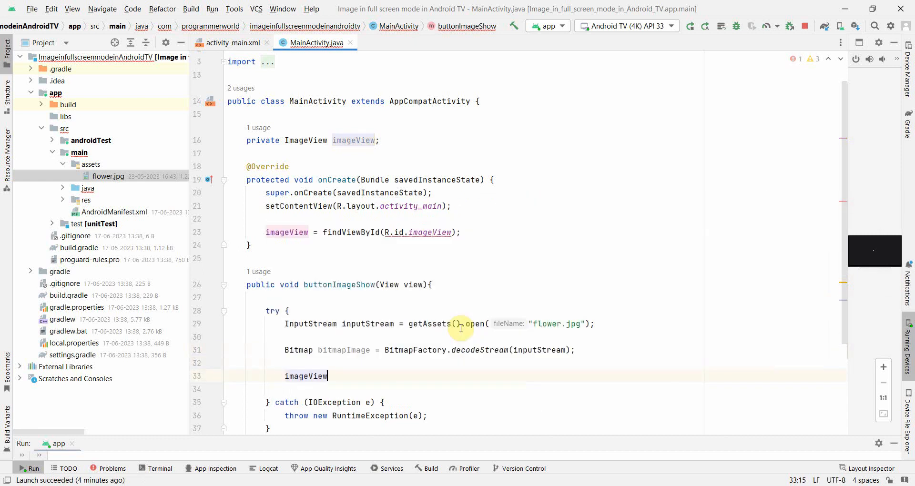
pyautogui.write('.setImageBitmap(bitmapImage);')
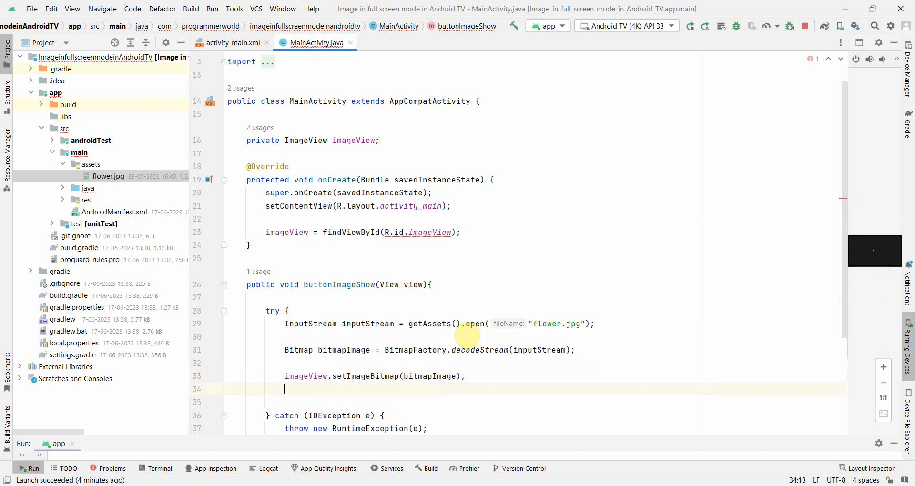
pyautogui.write('imageView.setVisibility();')
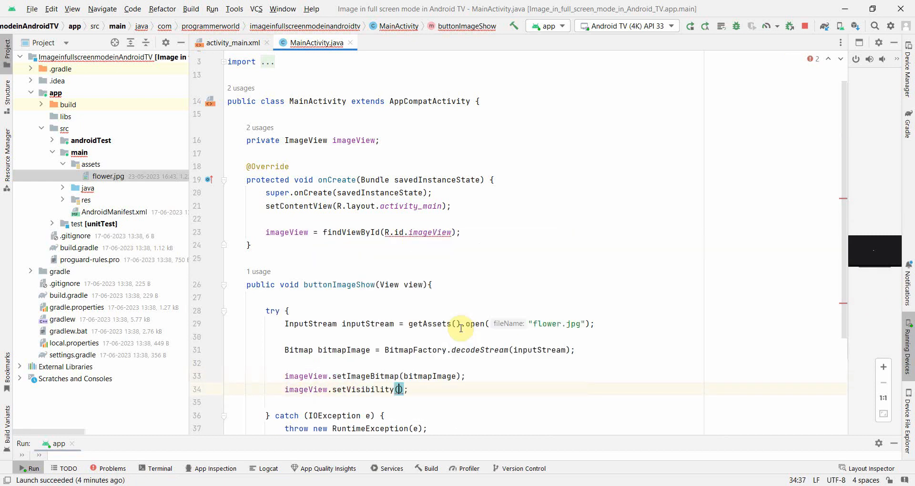
pyautogui.write('VID')
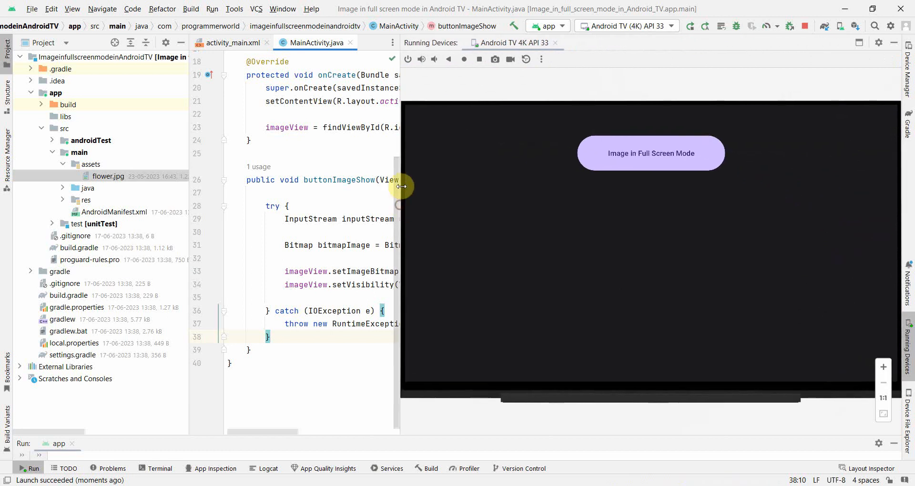
pyautogui.moveTo(716, 285)
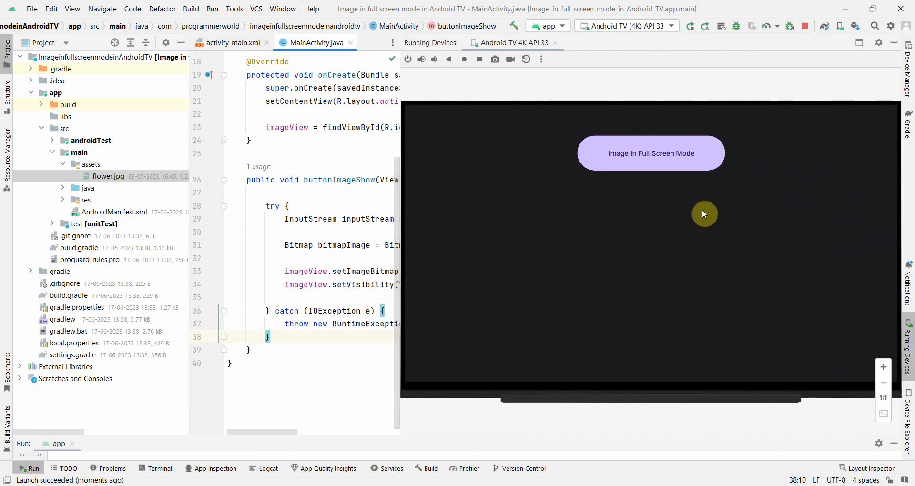
# Trigger 'Image in Full Screen Mode' on the TV emulator so the flower fills the screen
pyautogui.click(650, 153)
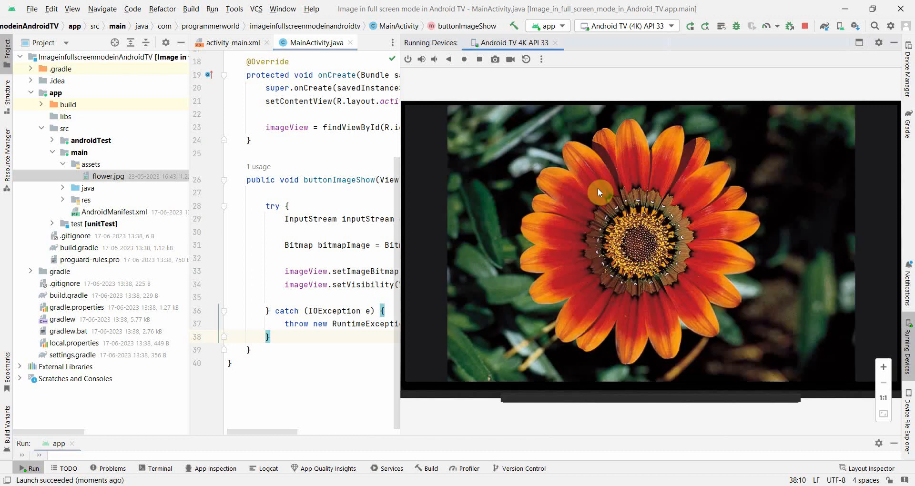
pyautogui.moveTo(872, 278)
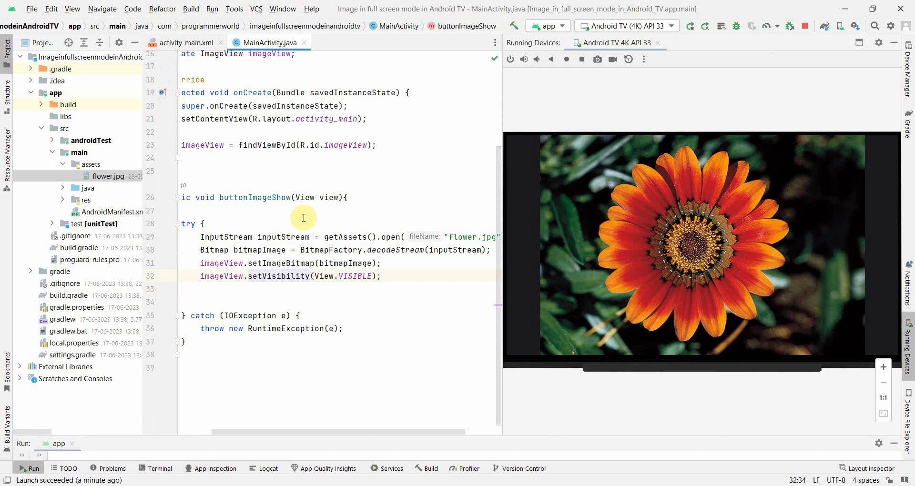
pyautogui.moveTo(503, 180)
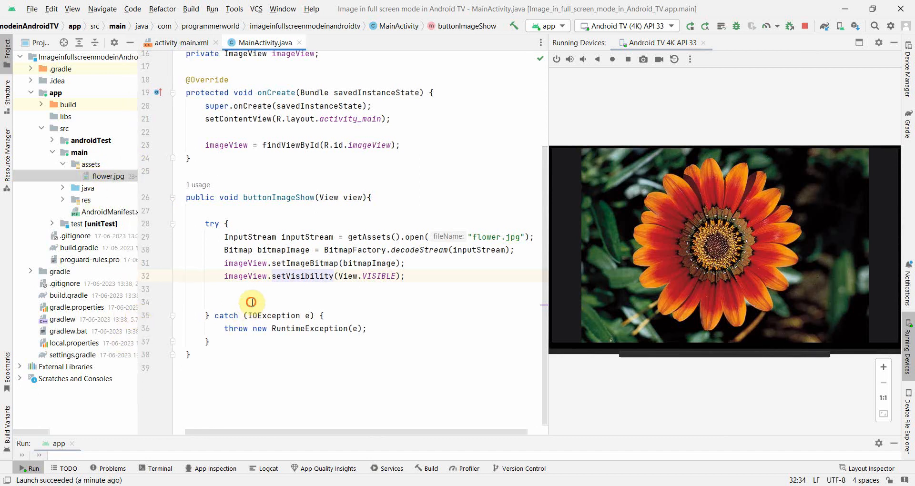
# Compact the try block's four statements by removing the blank lines between them
pyautogui.click(248, 302)
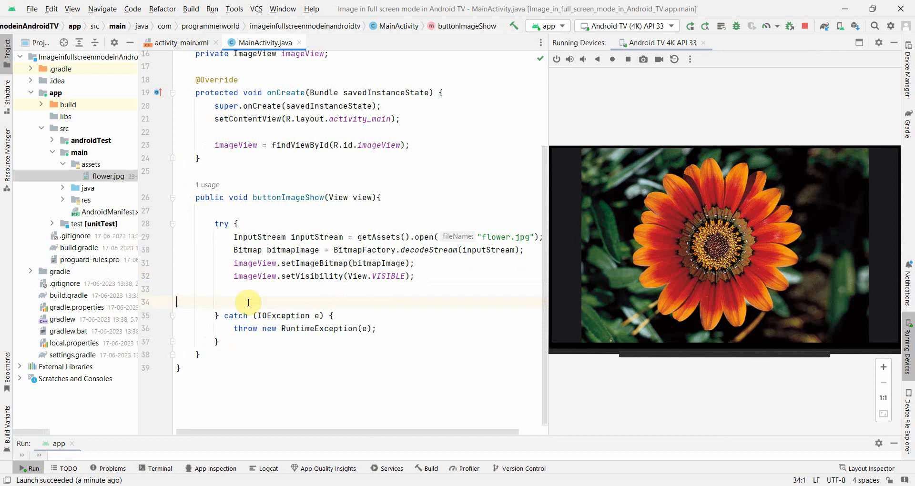